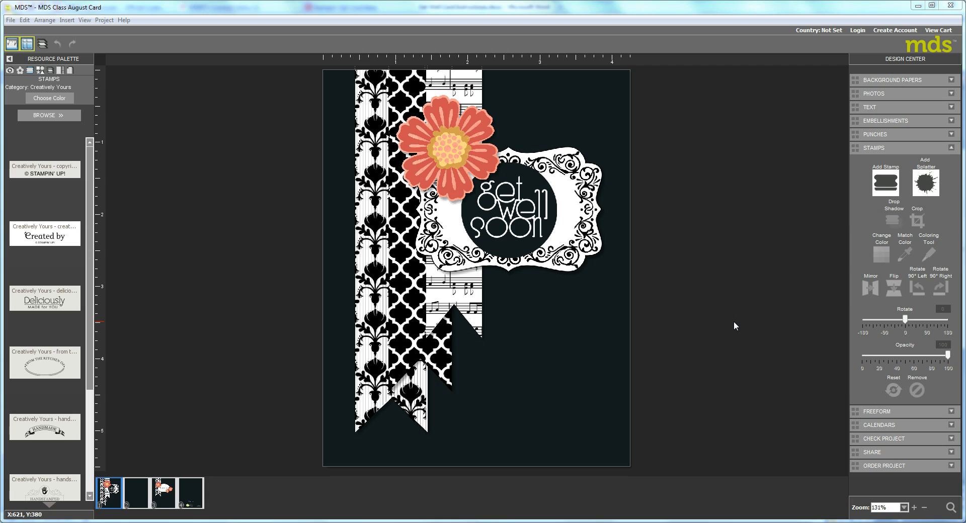
mouse_move(418, 325)
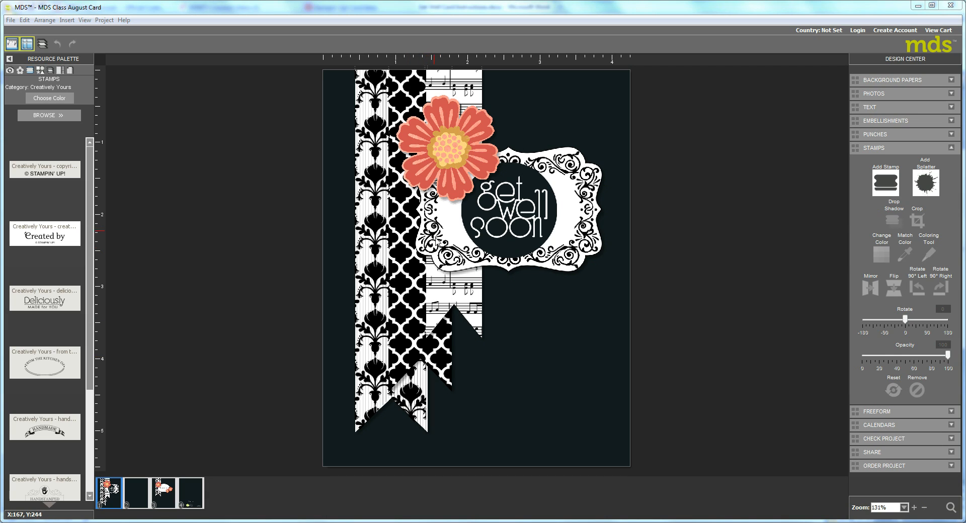
mouse_move(604, 247)
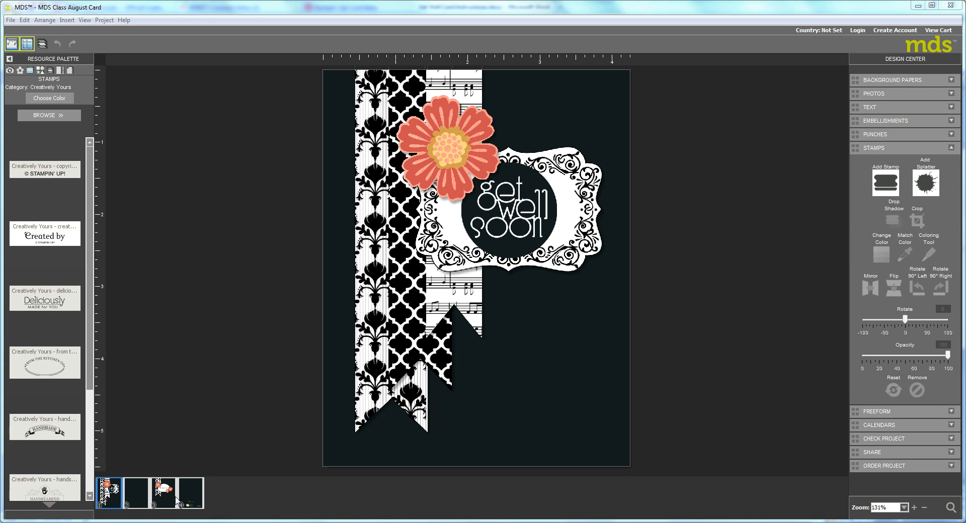
mouse_move(329, 436)
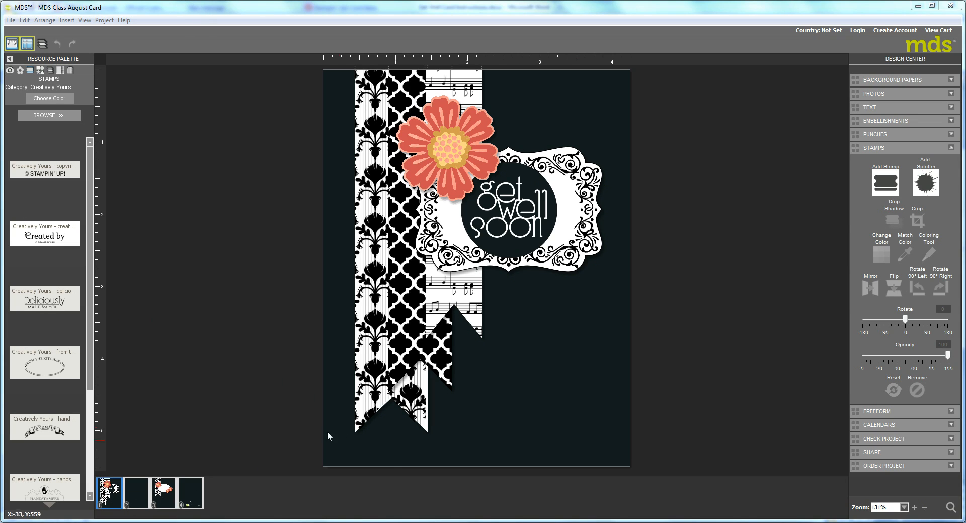
mouse_move(556, 397)
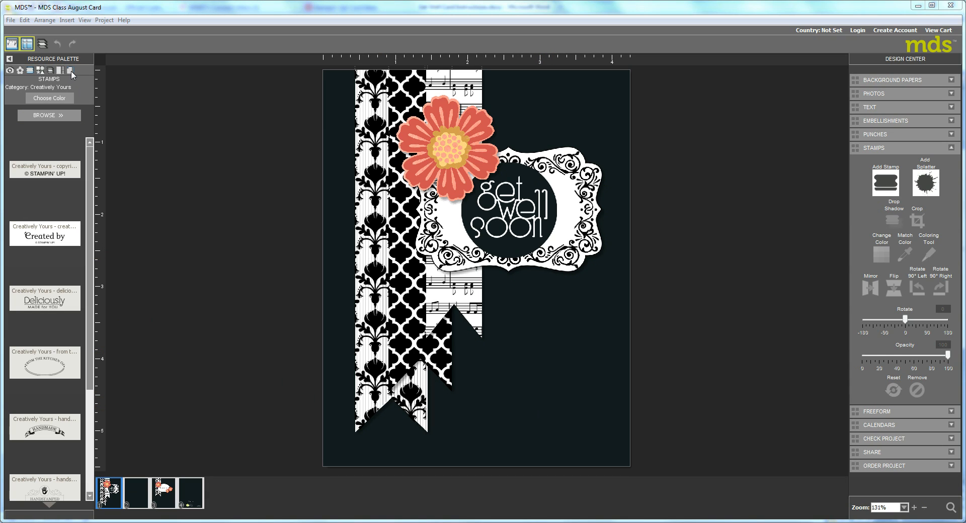
mouse_move(73, 66)
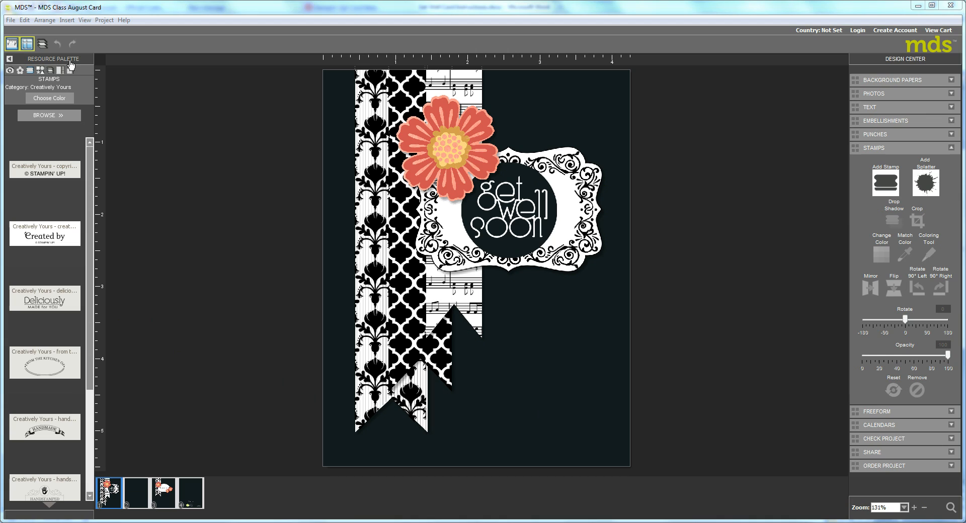
- Switch to the project's second page, the blank Basic Black card base
left_click(73, 72)
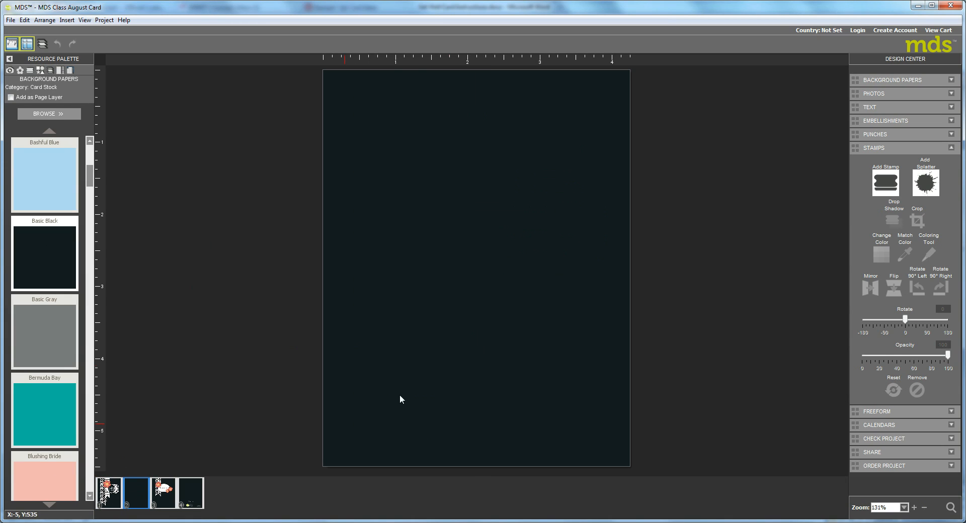
mouse_move(207, 442)
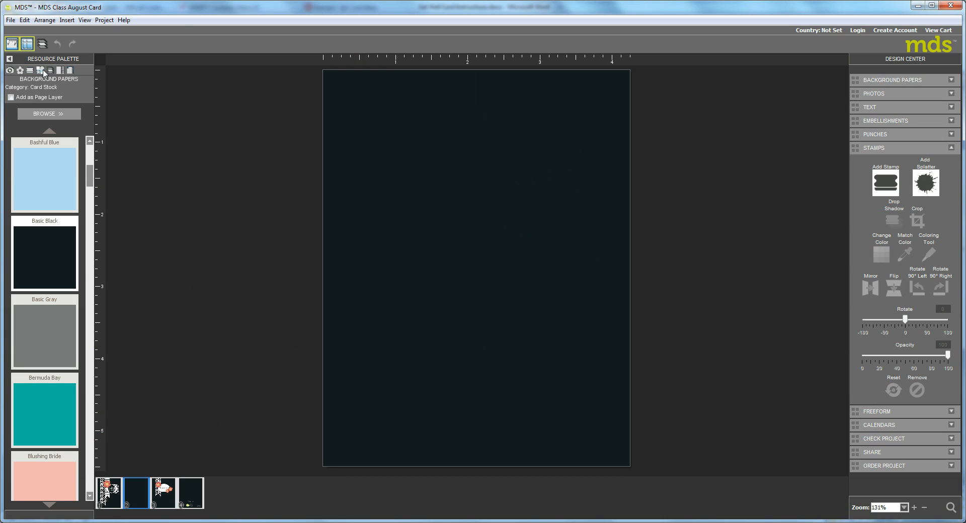
- Load the Extras punch category in the Punches palette to get the Flag Punch
left_click(56, 70)
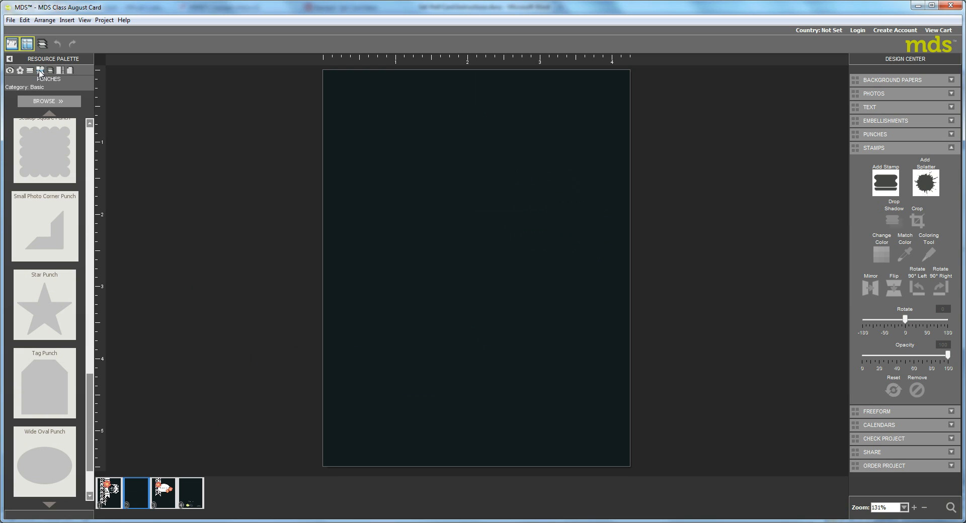
left_click(48, 102)
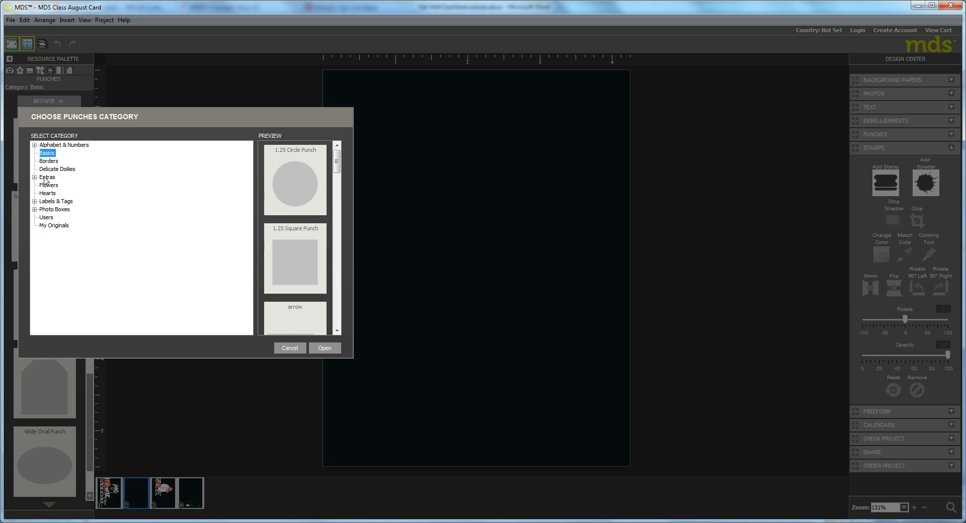
left_click(47, 177)
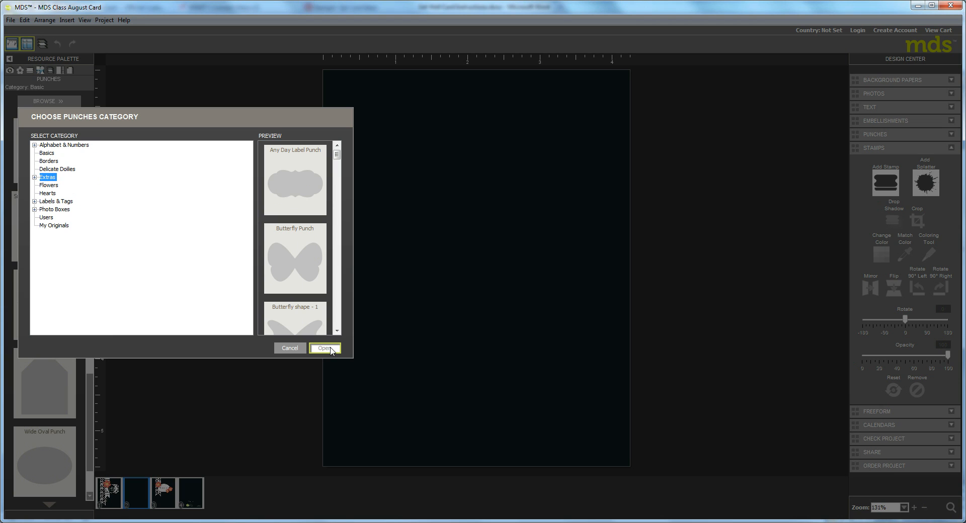
left_click(325, 349)
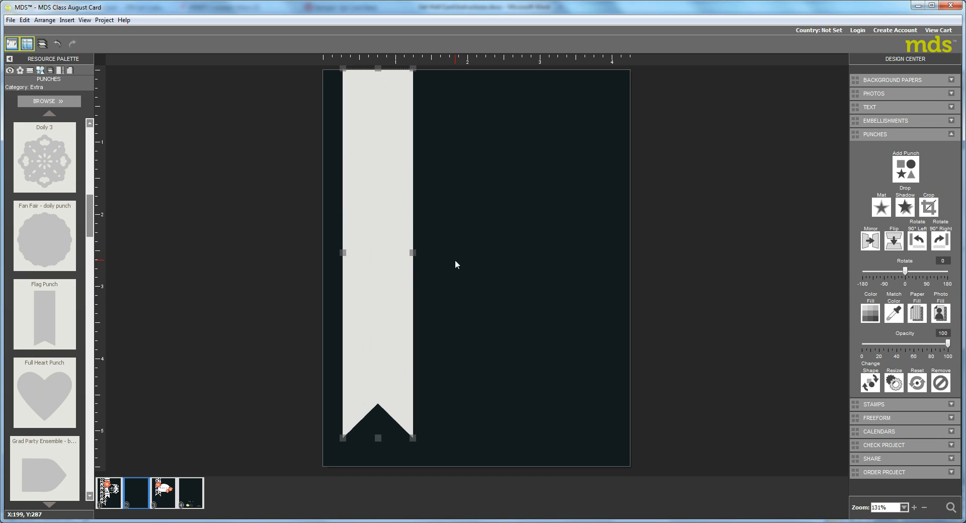
mouse_move(855, 338)
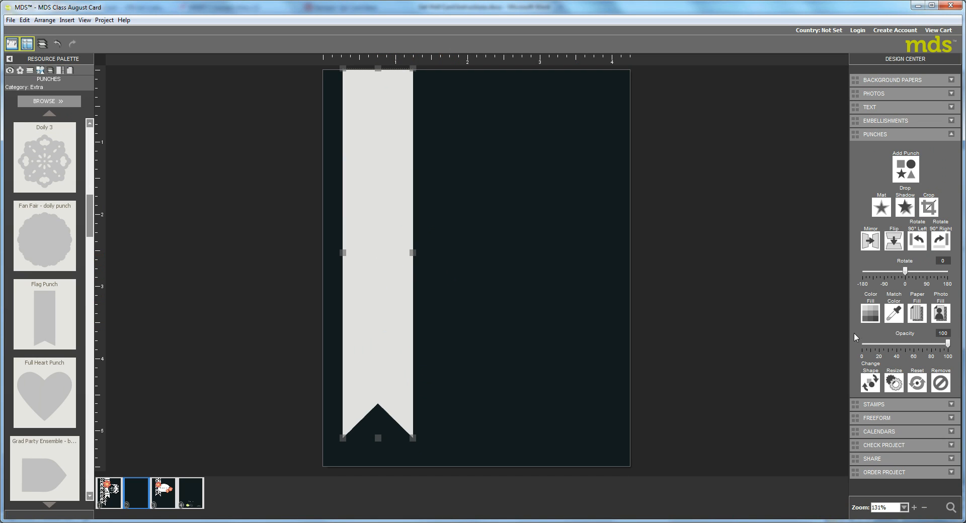
- Fill the flag punch pure white instead of light gray
left_click(870, 314)
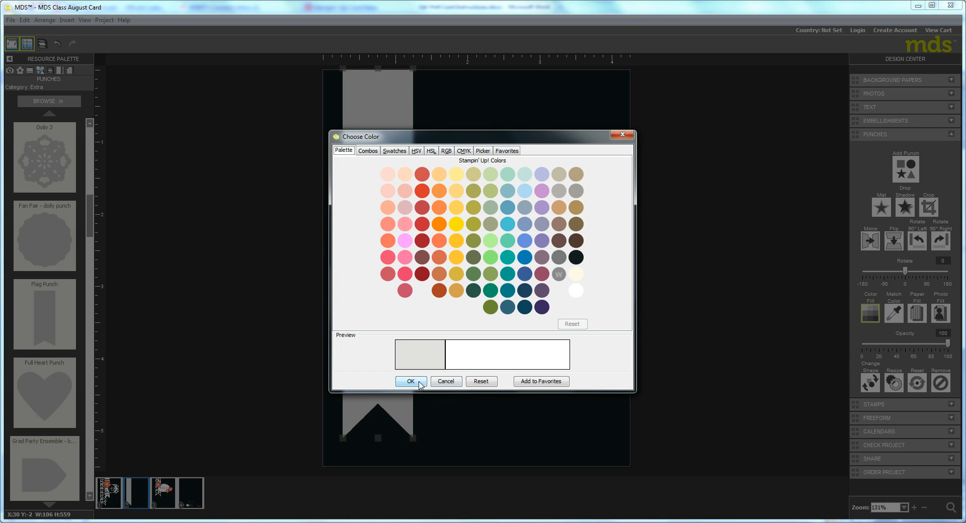
left_click(411, 382)
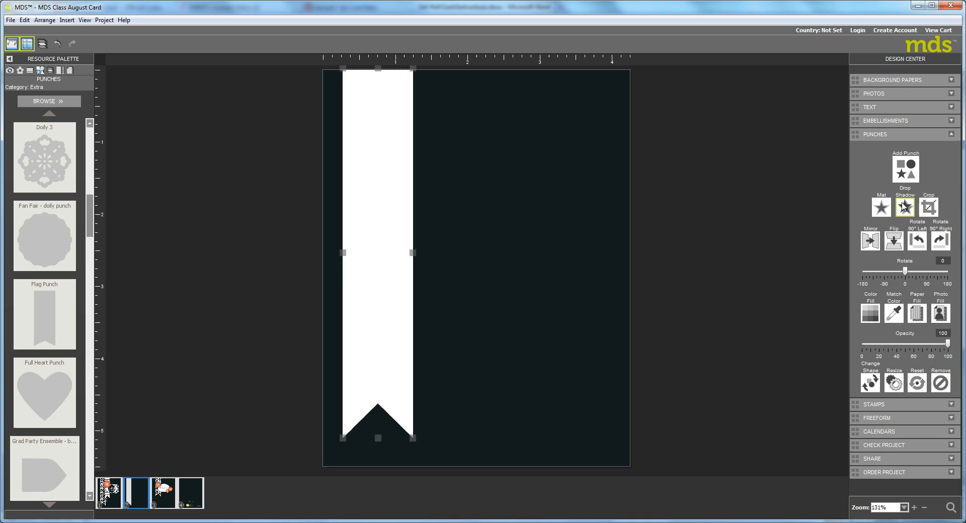
left_click(905, 207)
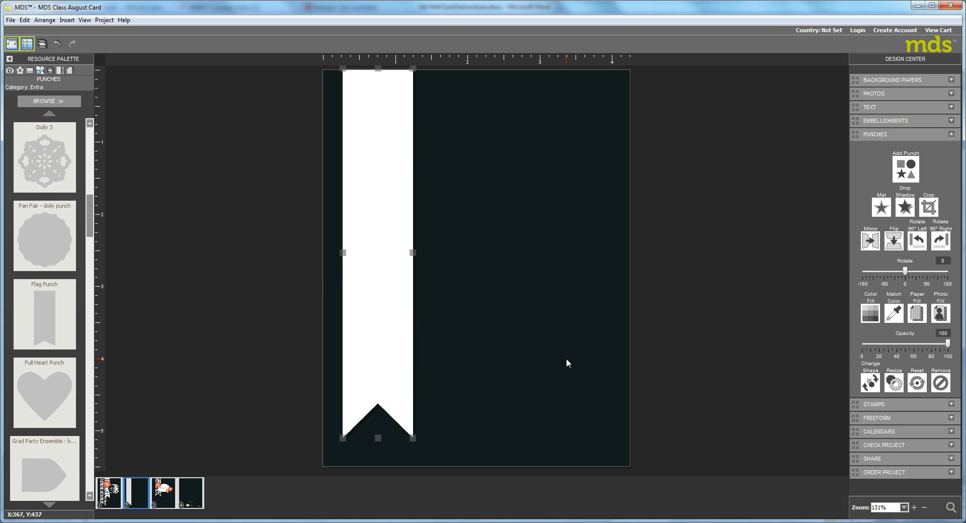
mouse_move(356, 275)
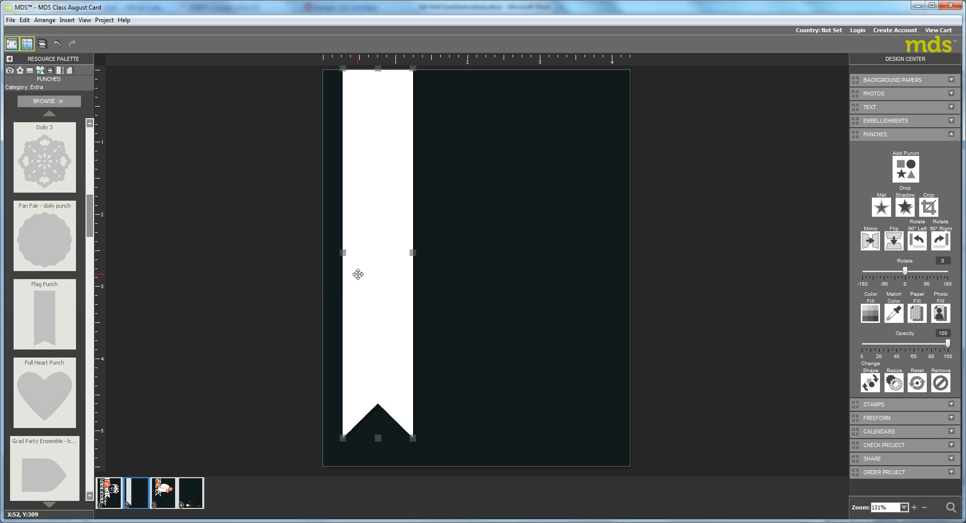
mouse_move(369, 266)
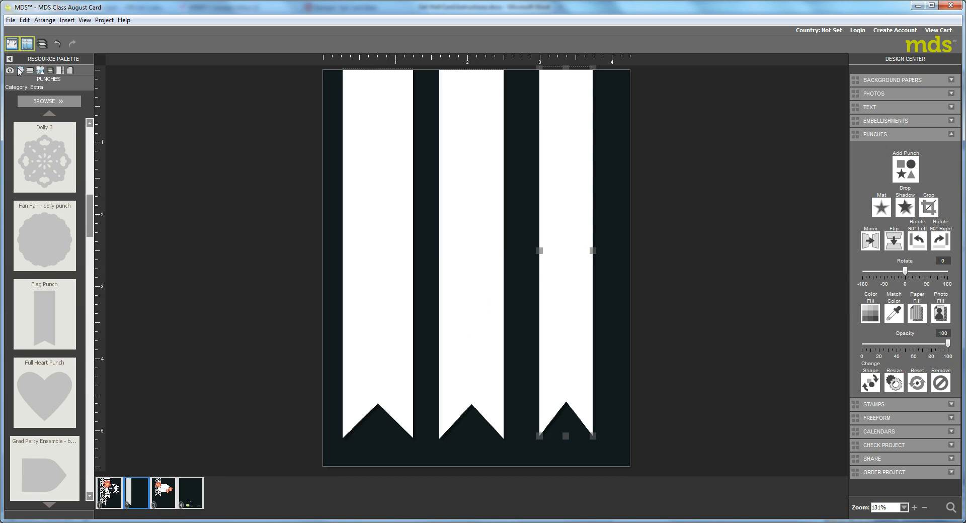
- Load the Modern Medley designer kit stamp set in the Stamps palette
left_click(37, 70)
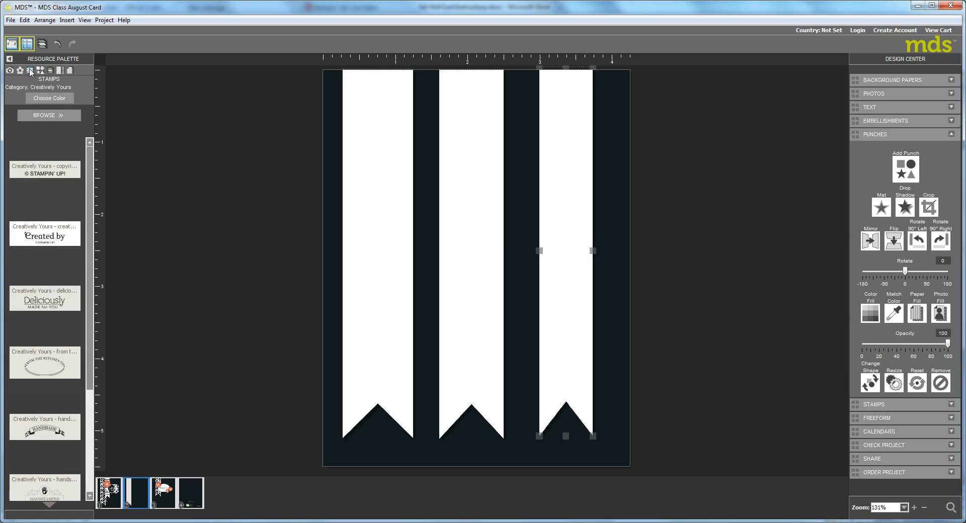
left_click(48, 116)
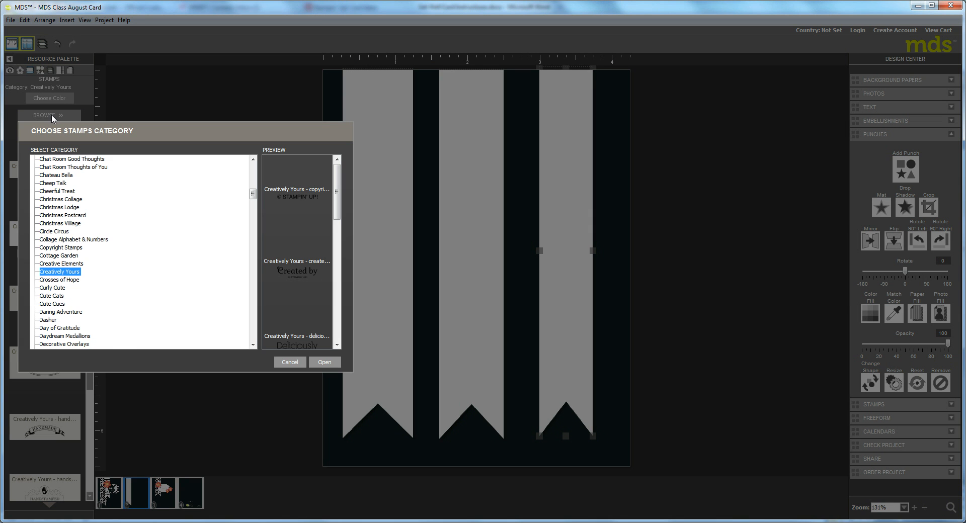
scroll("down", 3)
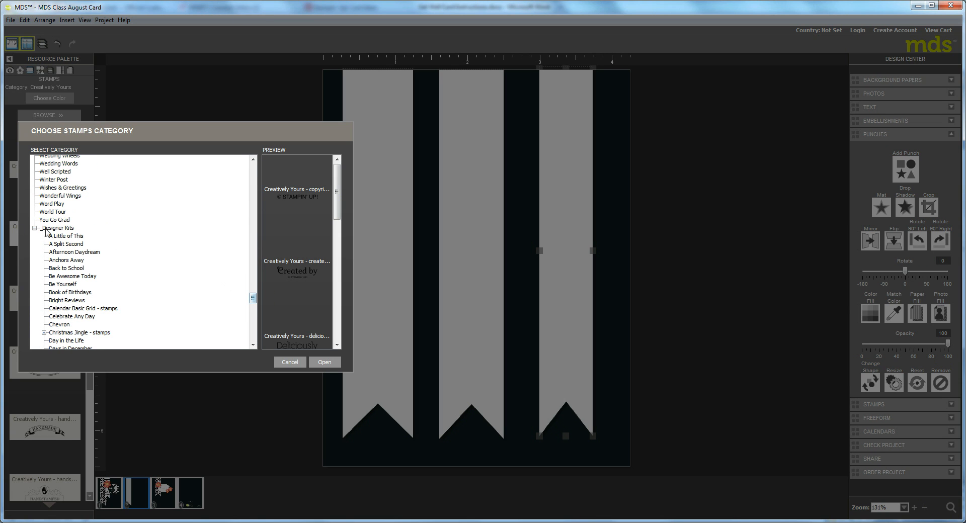
scroll("down", 3)
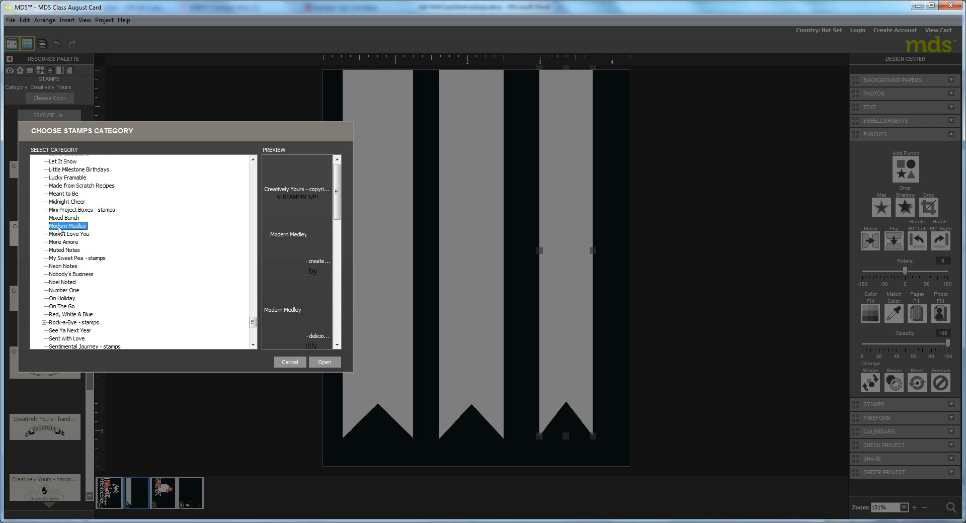
left_click(324, 363)
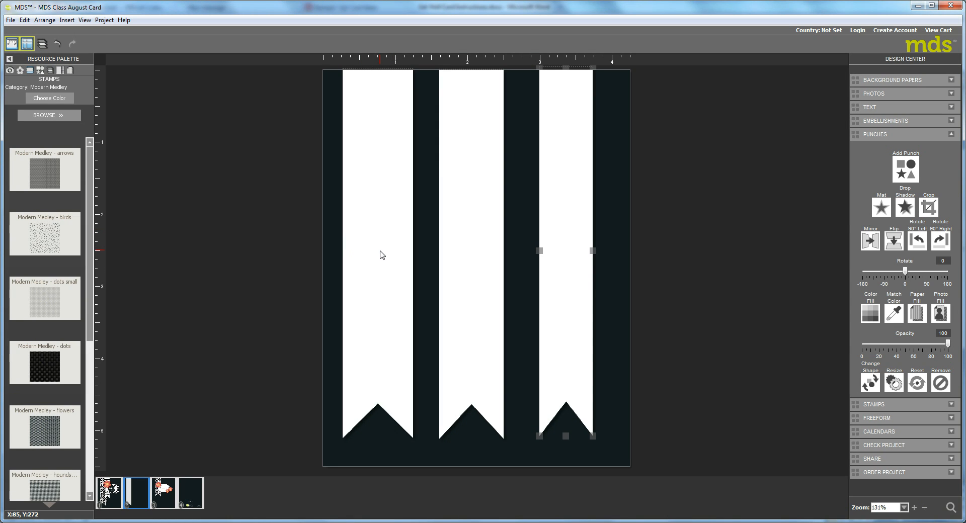
mouse_move(381, 255)
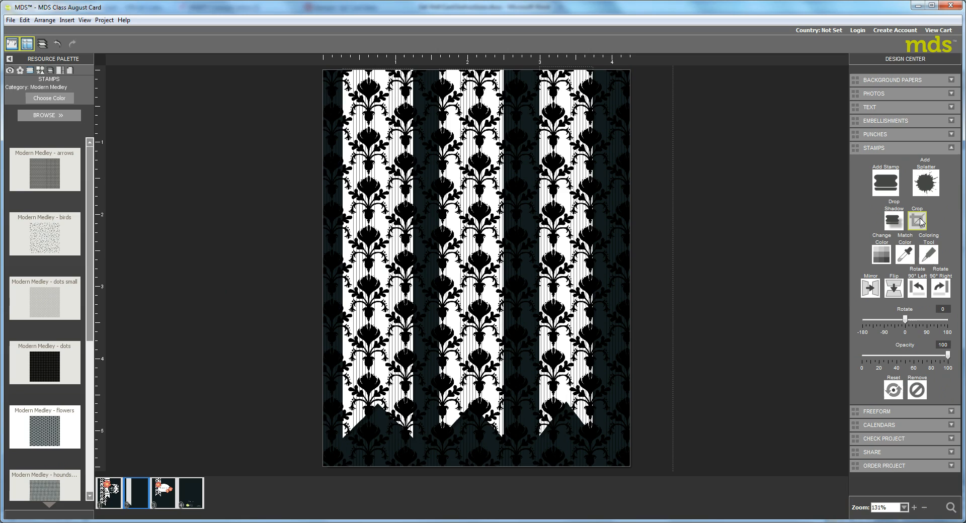
- Crop the damask stamp using the Flag Punch shape from the Extras category
left_click(918, 220)
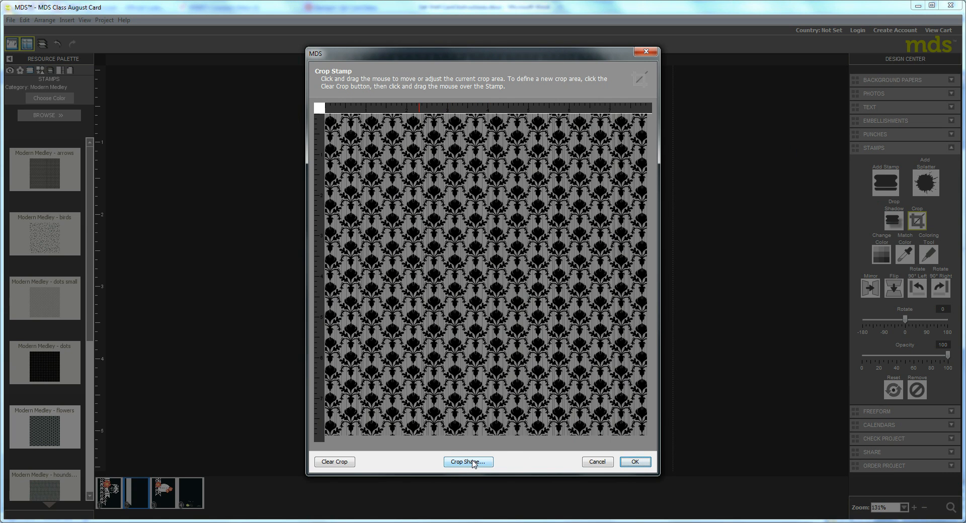
left_click(469, 461)
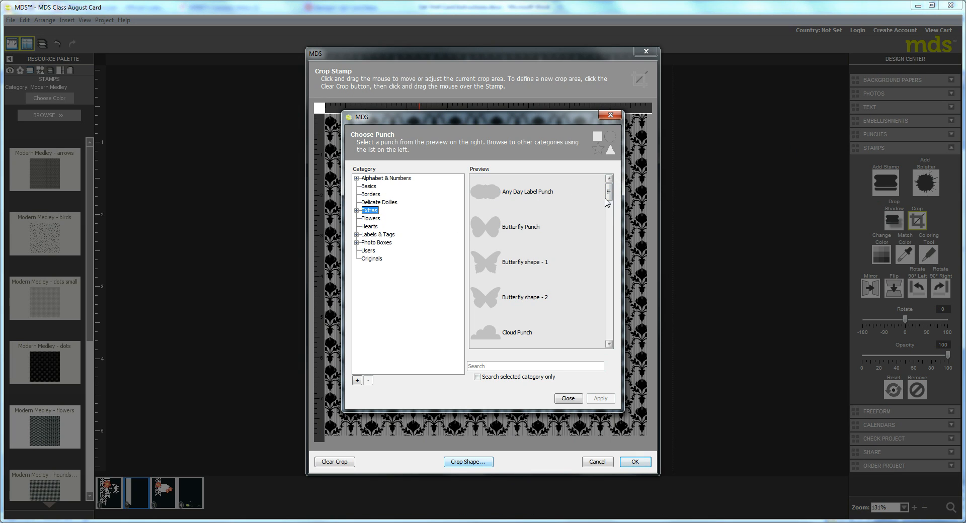
scroll("down", 3)
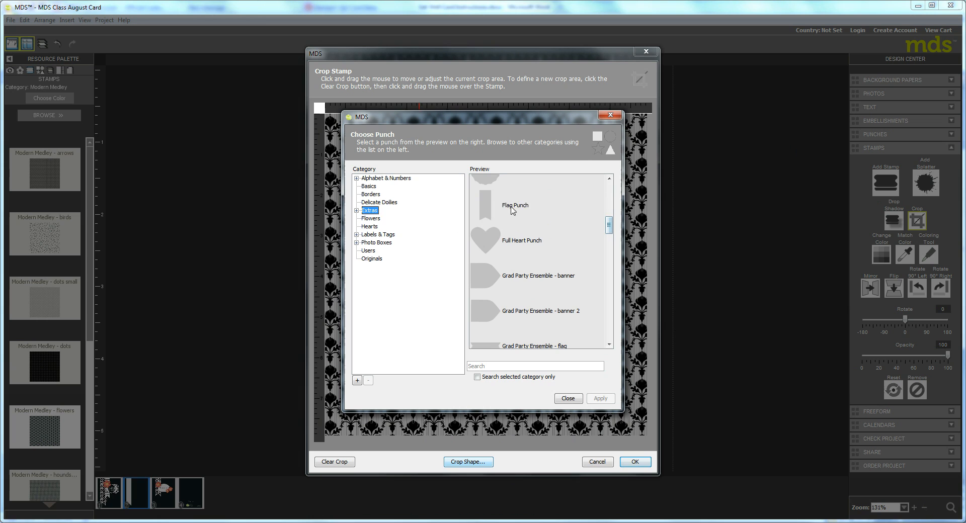
left_click(516, 205)
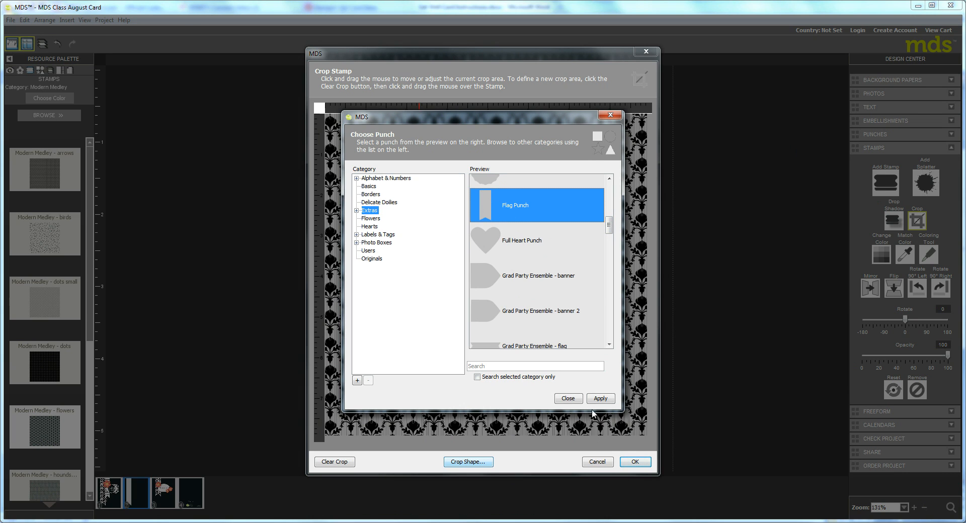
left_click(601, 399)
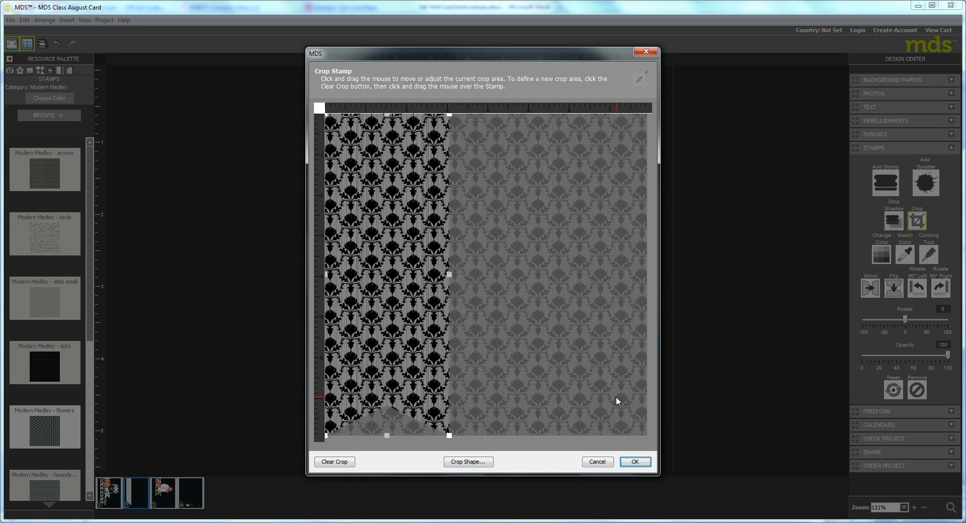
mouse_move(340, 134)
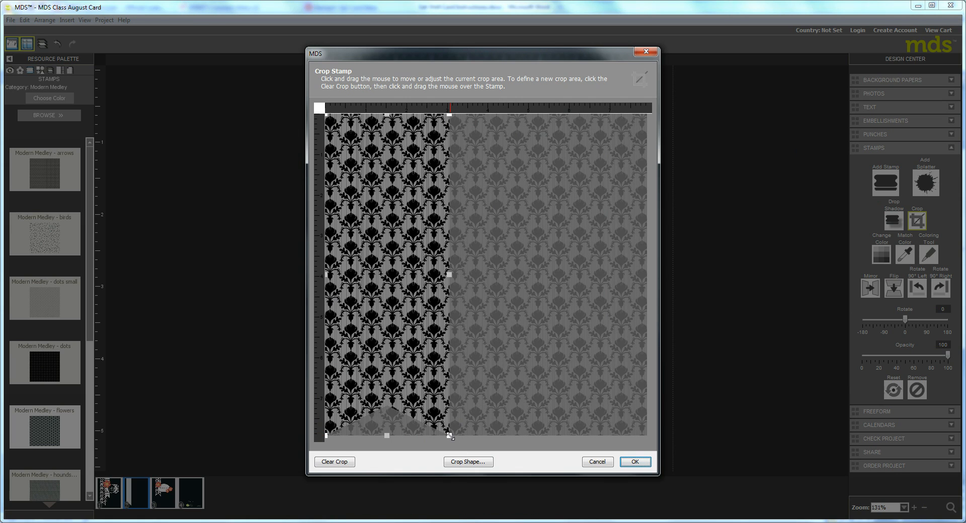
- Shrink the flag crop area, recentre it on the stamp and stretch it taller
left_click_drag(449, 436, 365, 265)
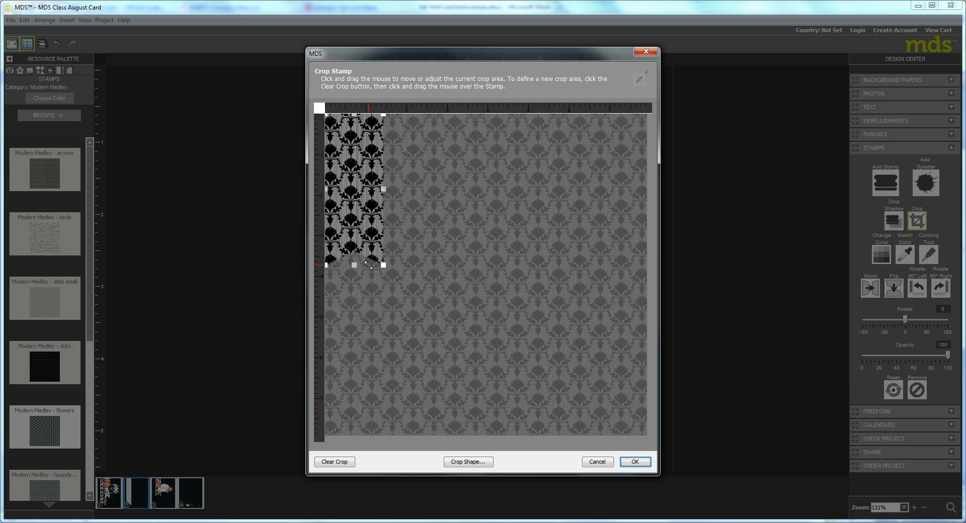
left_click_drag(369, 188, 451, 247)
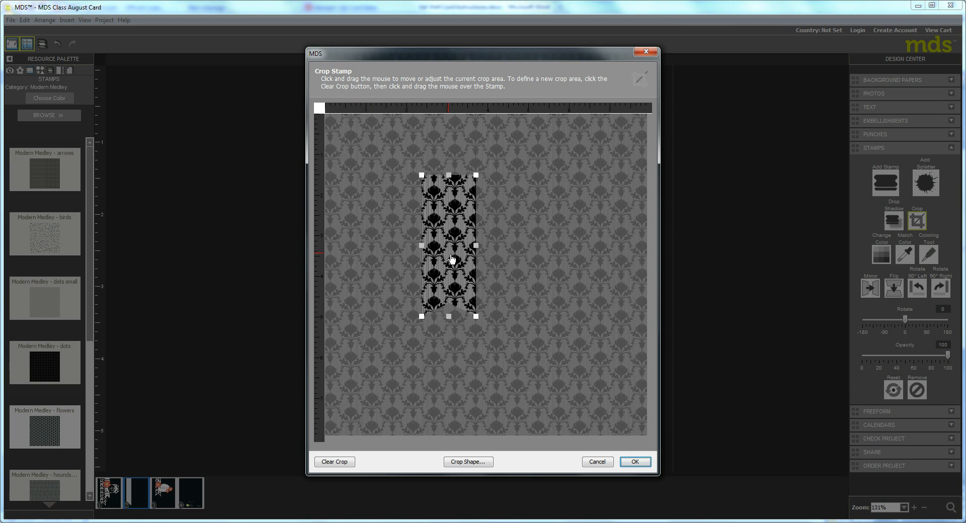
left_click_drag(449, 259, 432, 258)
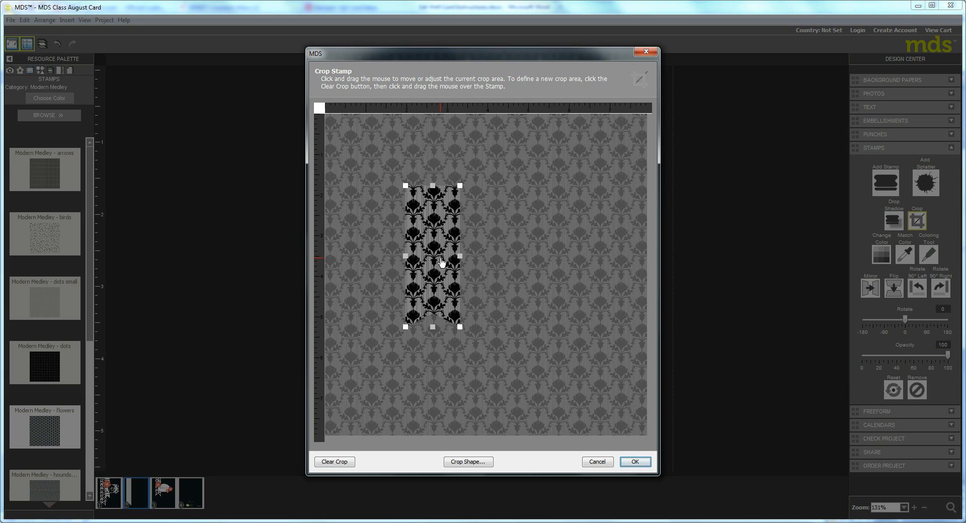
mouse_move(414, 300)
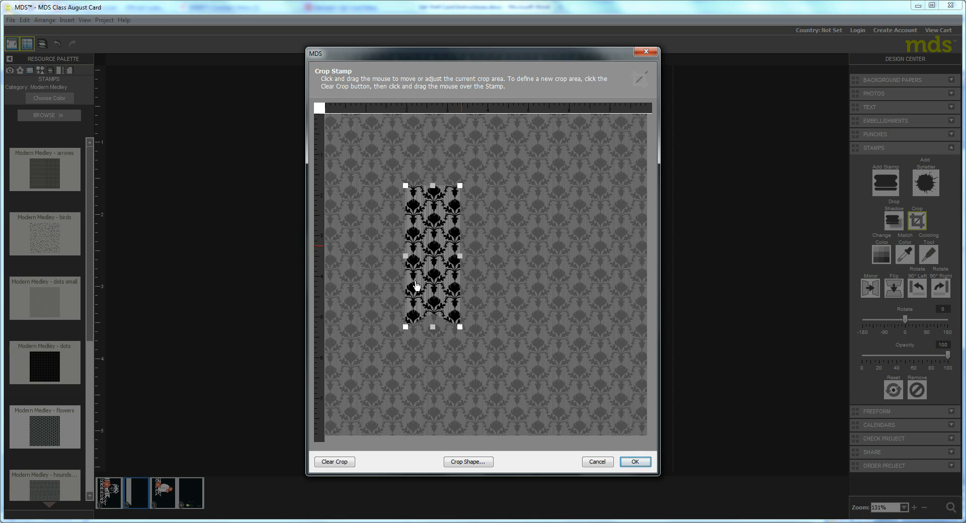
mouse_move(419, 185)
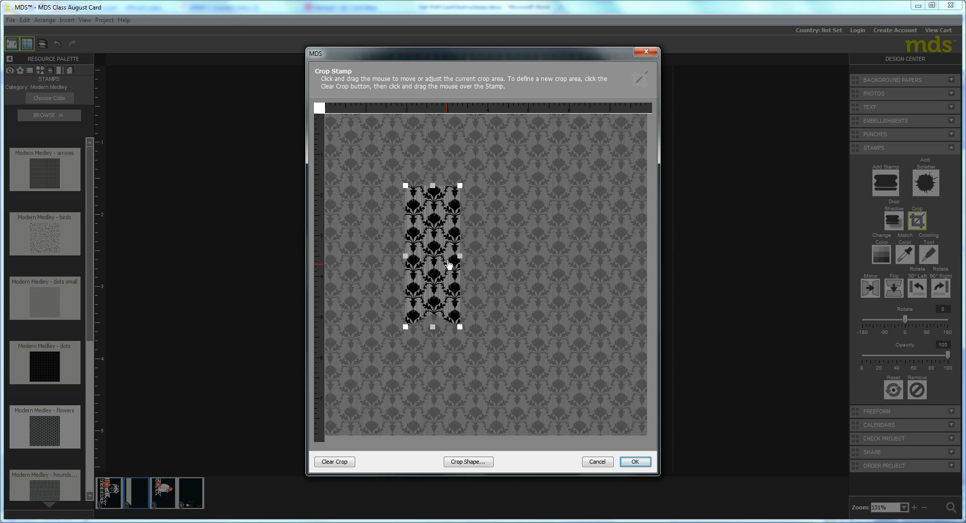
left_click_drag(449, 263, 432, 327)
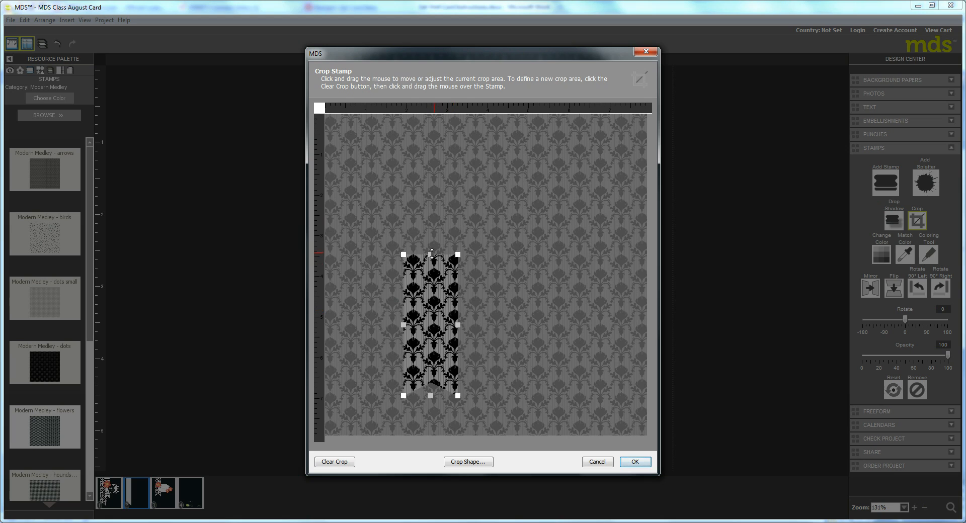
left_click_drag(429, 254, 430, 171)
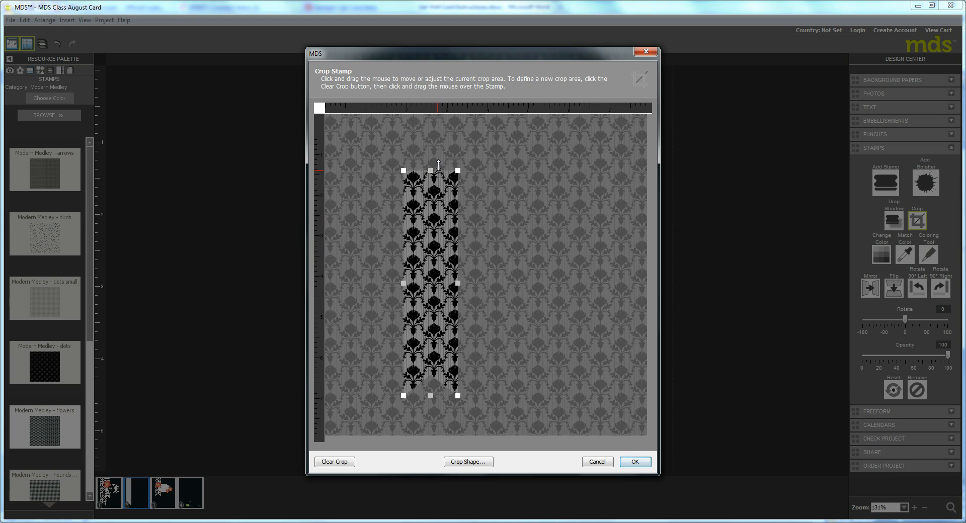
left_click_drag(430, 284, 429, 355)
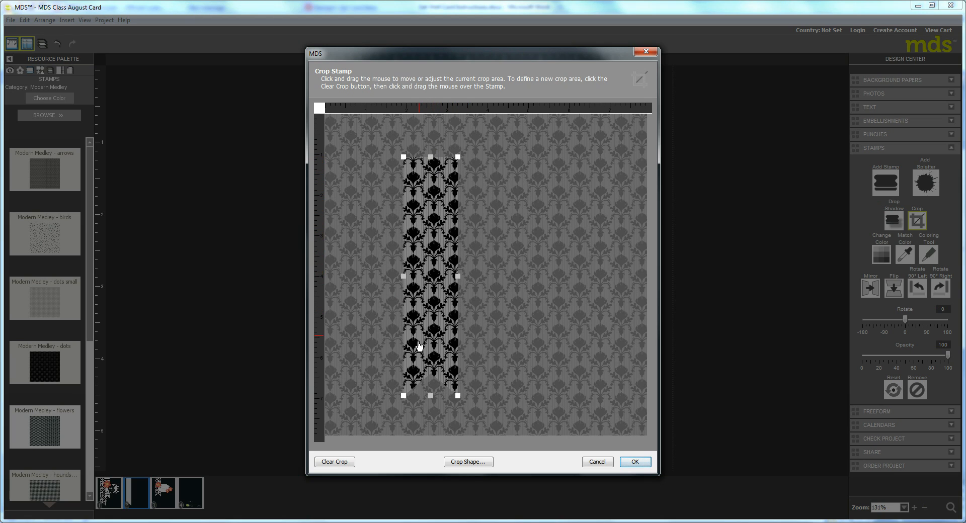
- Narrow the flag crop into a tall thin strip and confirm the damask crop
left_click_drag(456, 275, 451, 274)
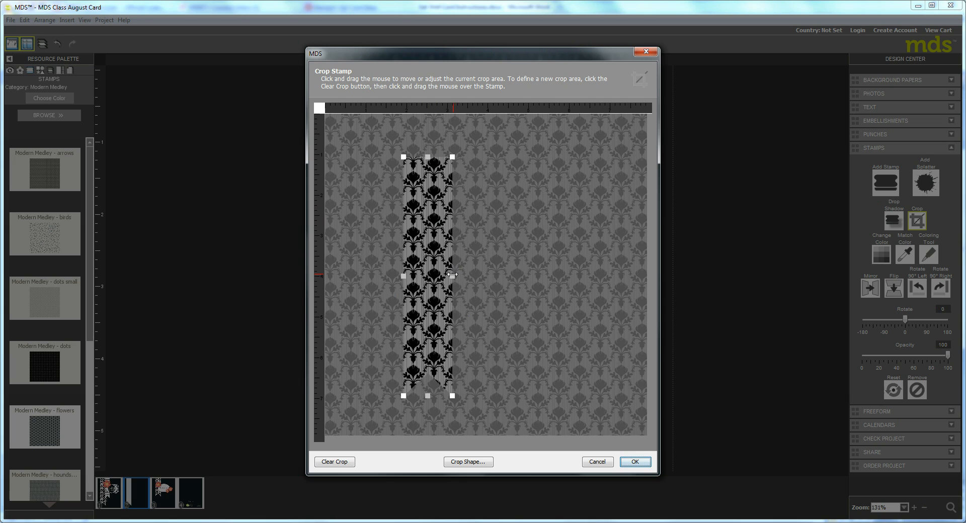
left_click_drag(452, 276, 439, 275)
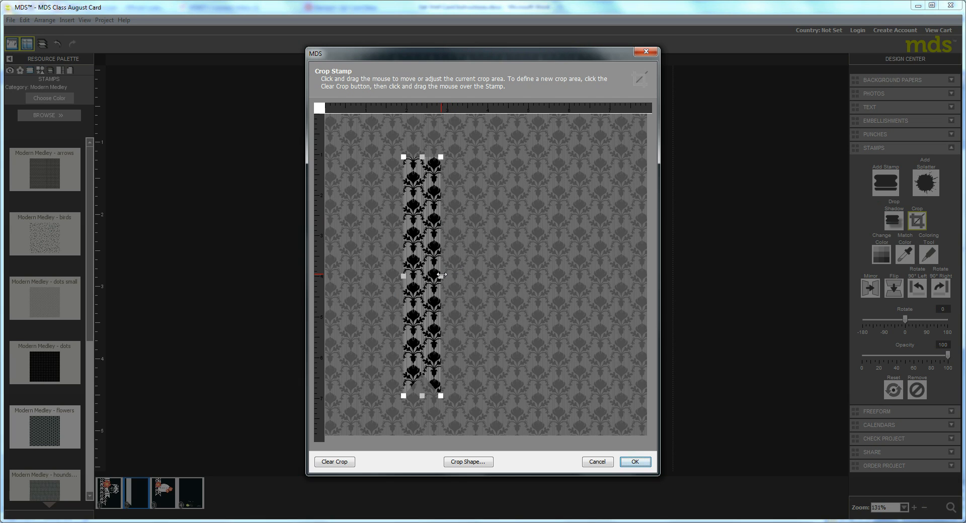
left_click_drag(440, 276, 450, 278)
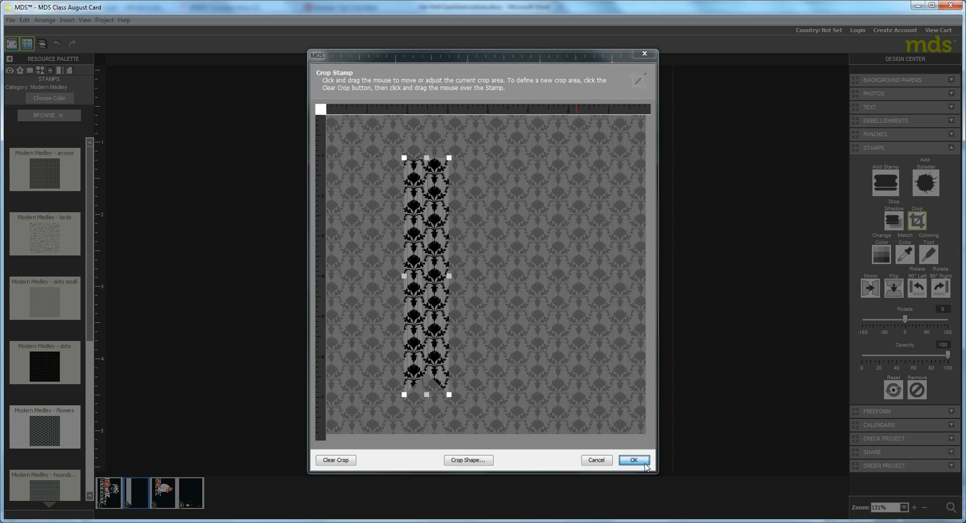
left_click(637, 461)
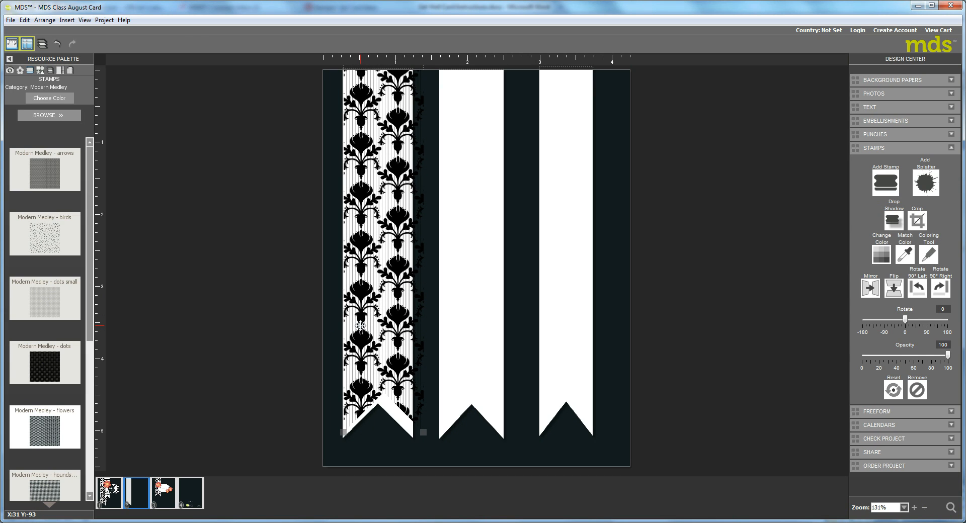
mouse_move(423, 357)
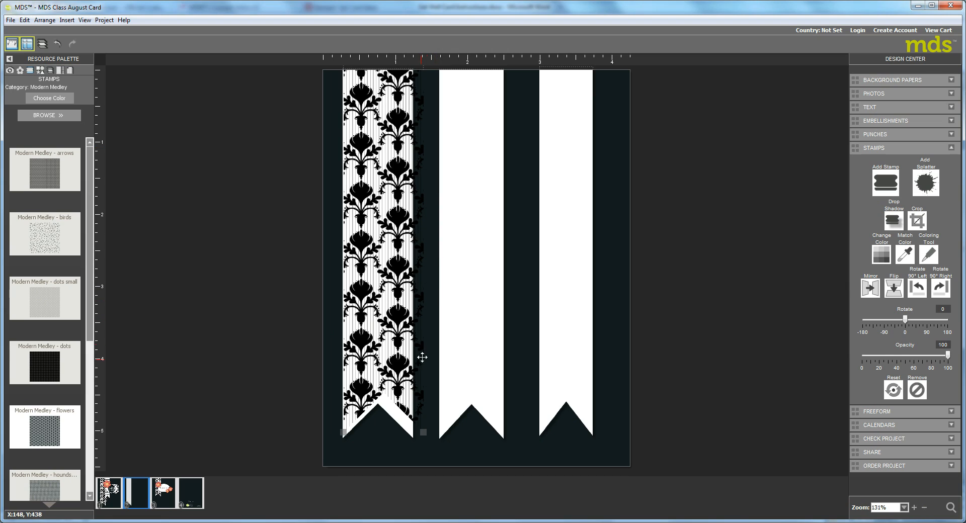
mouse_move(414, 337)
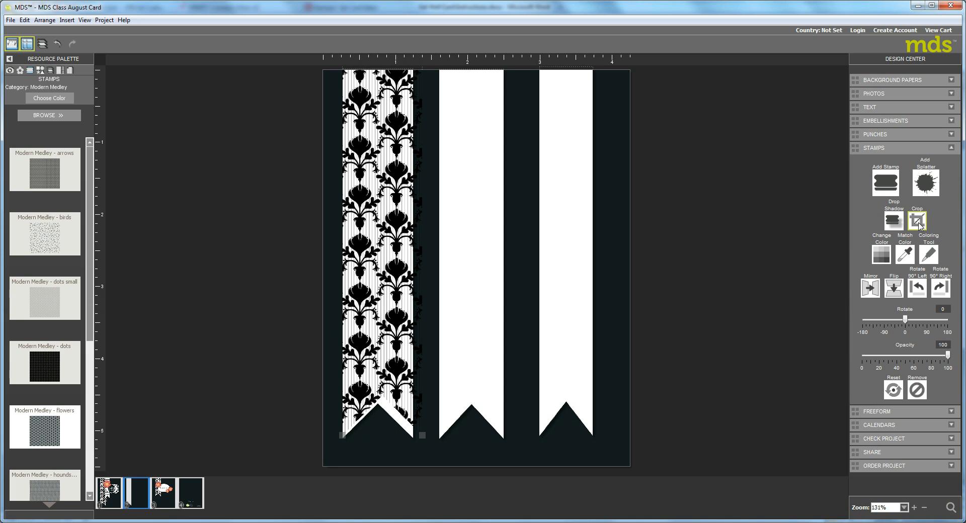
- Re-crop the damask strip slightly narrower so it fits within the left flag
left_click(917, 219)
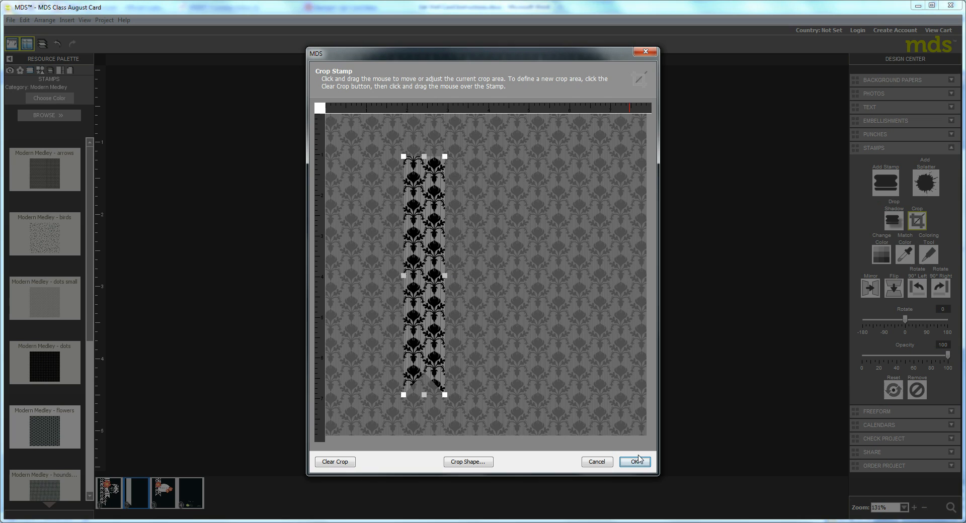
left_click(637, 462)
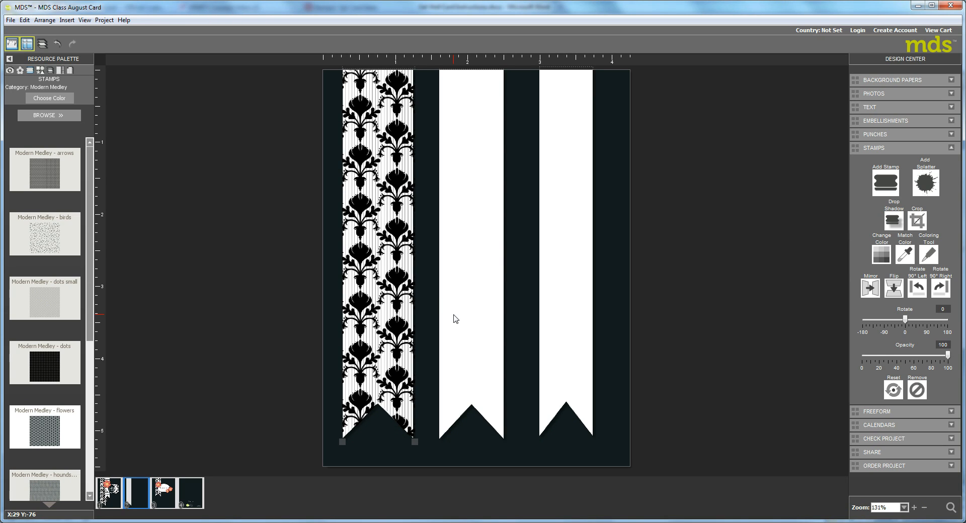
mouse_move(378, 280)
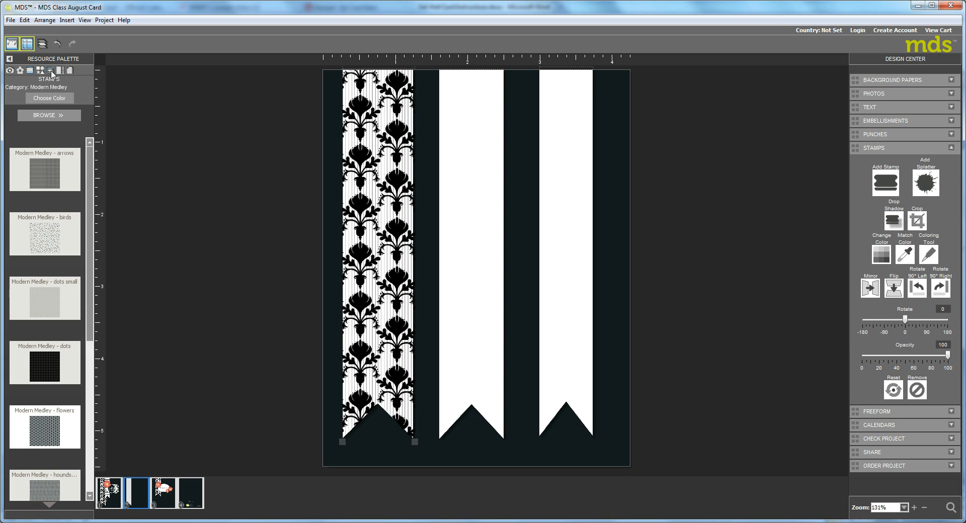
- Show the Page Layers list with the damask stamp above the three Flag Punches
left_click(43, 69)
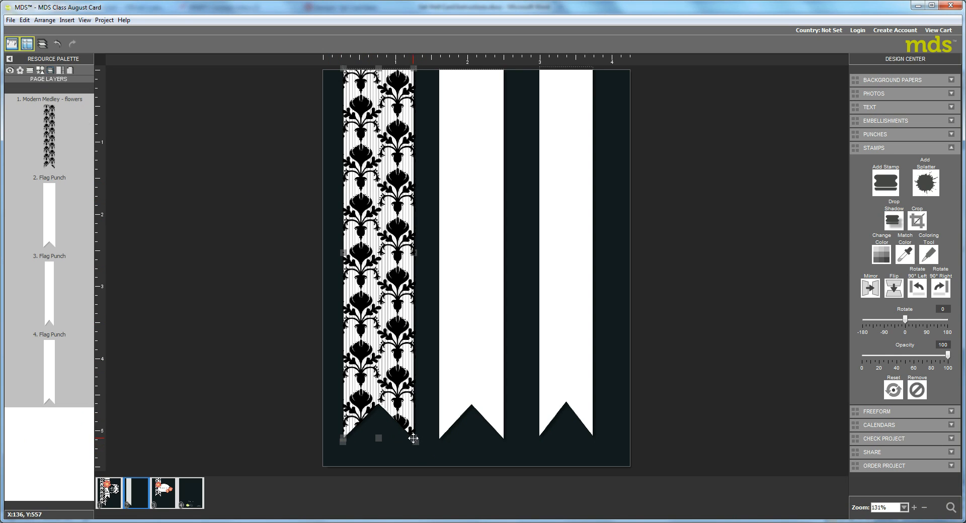
mouse_move(415, 449)
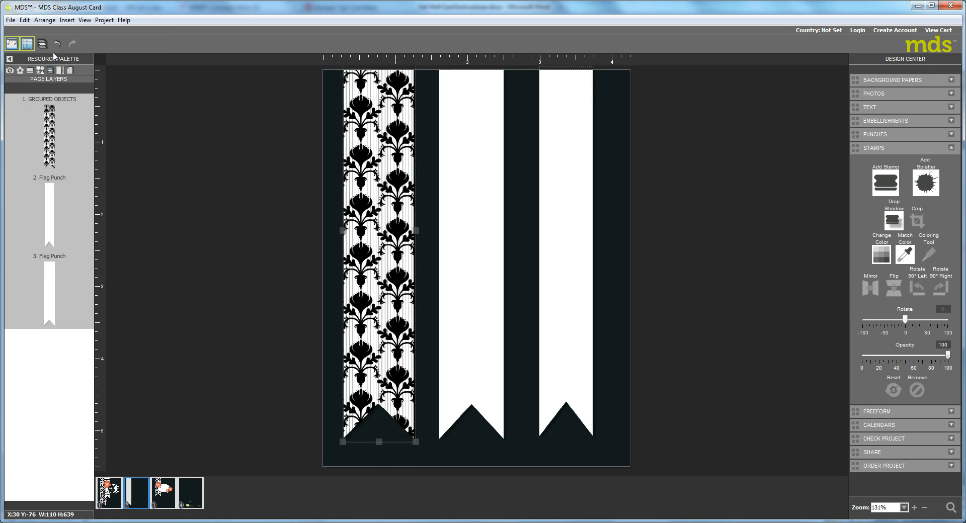
mouse_move(84, 122)
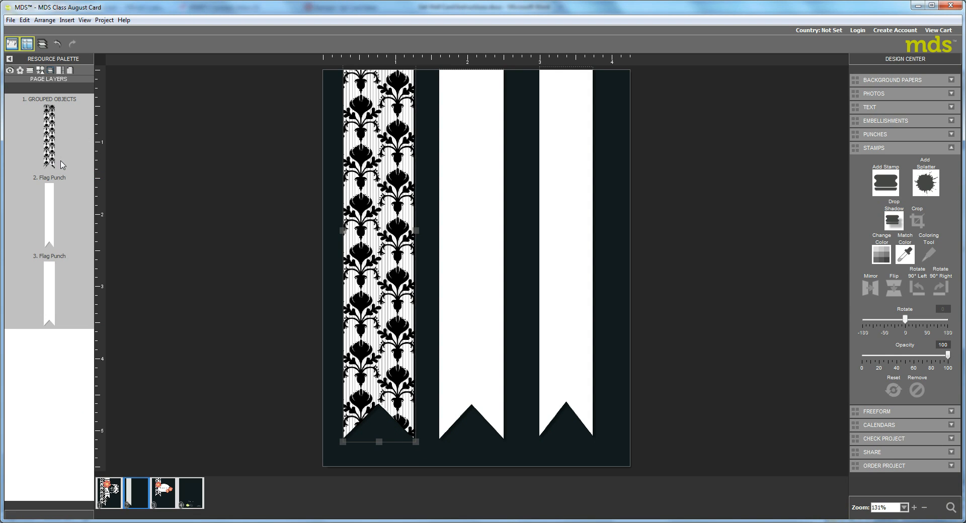
mouse_move(235, 142)
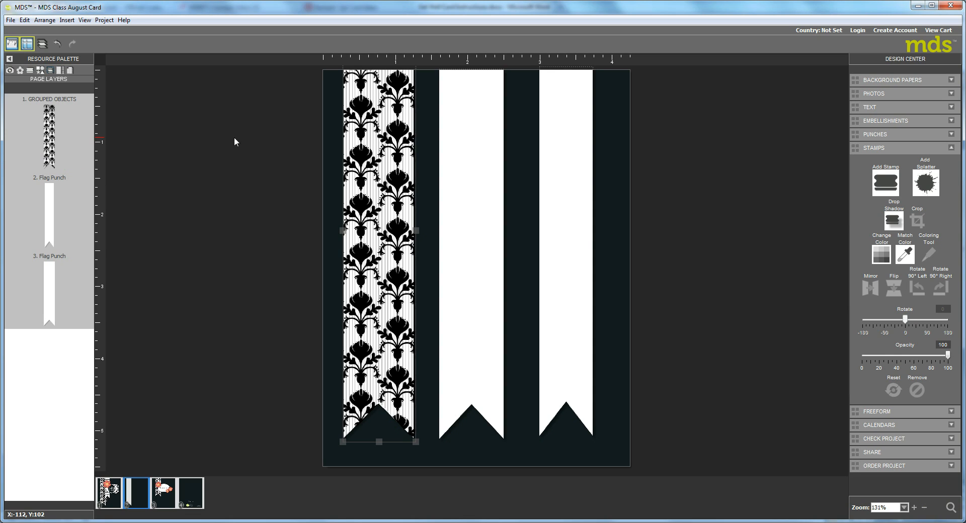
mouse_move(482, 269)
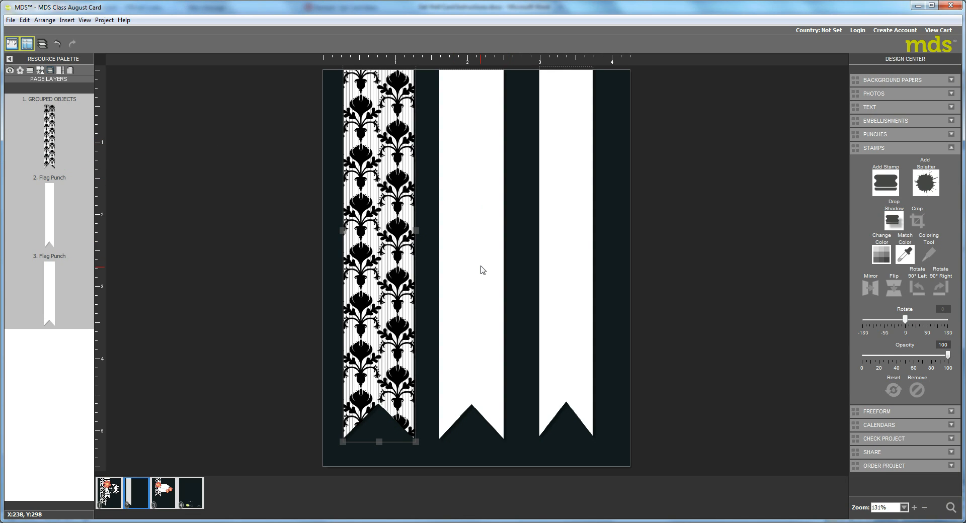
mouse_move(107, 181)
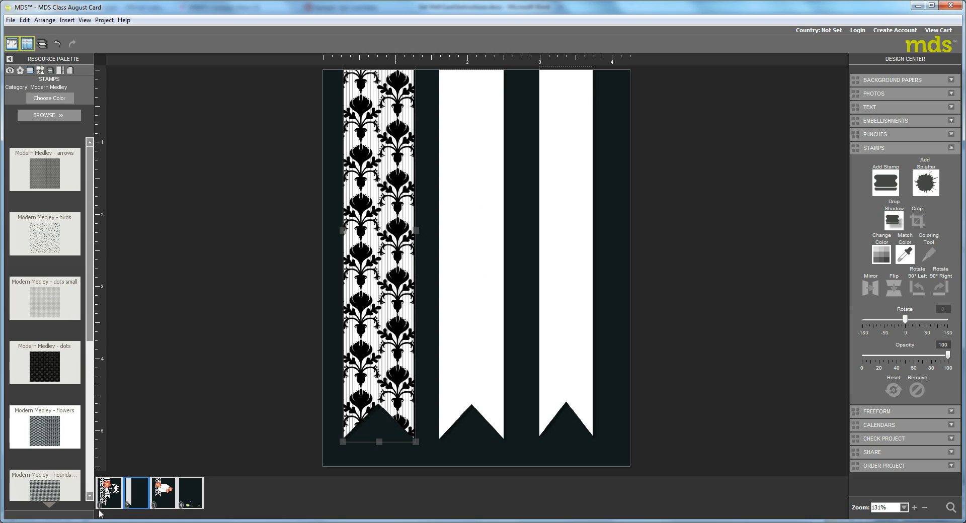
- Crop the quatrefoil stamp into a narrow Flag Punch strip over the middle flag
scroll("down", 3)
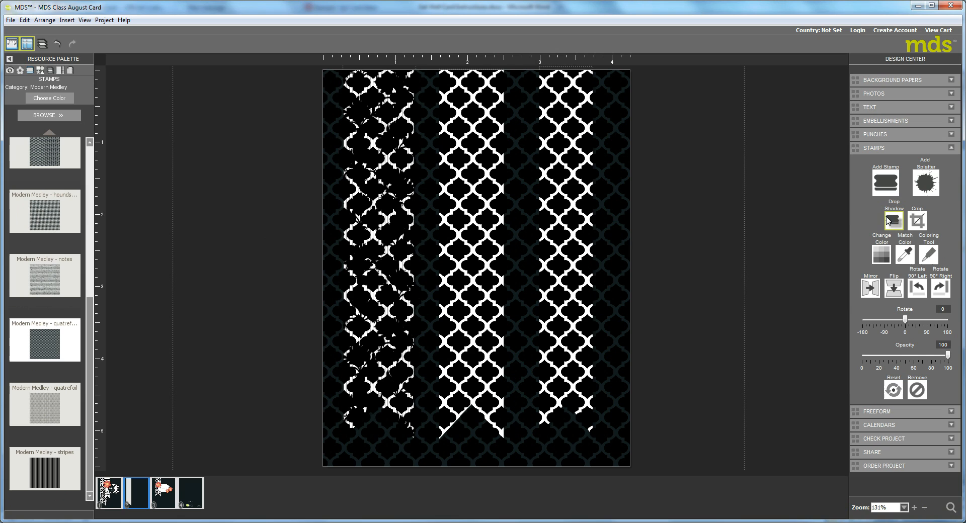
left_click(917, 220)
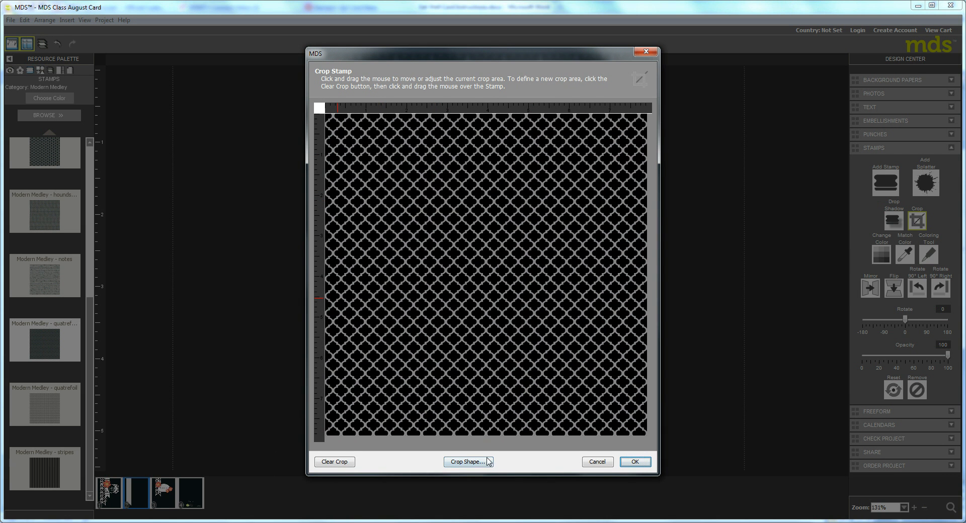
left_click(468, 462)
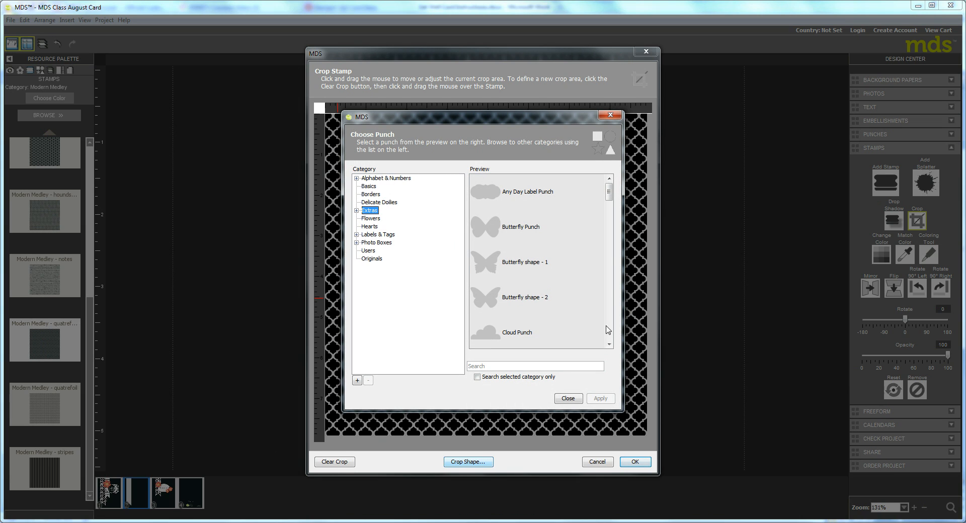
scroll("down", 3)
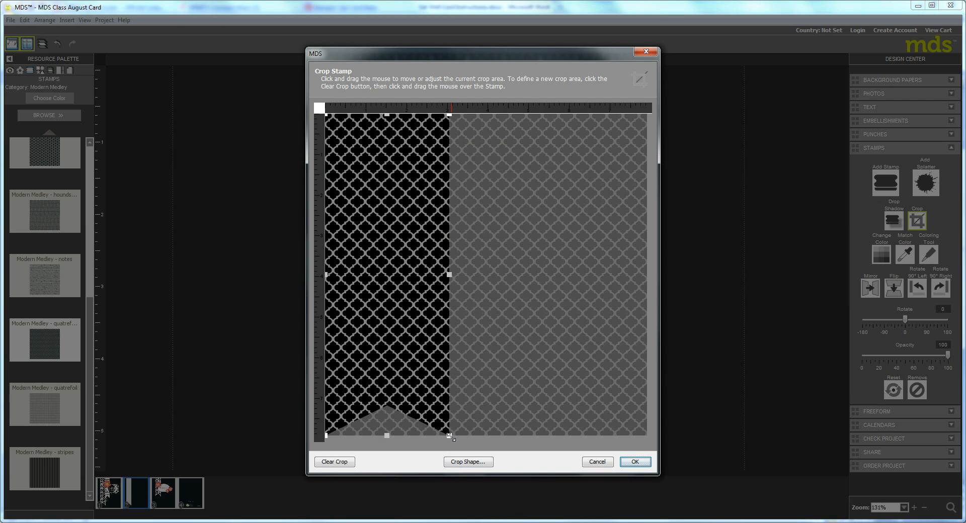
left_click_drag(450, 437, 386, 271)
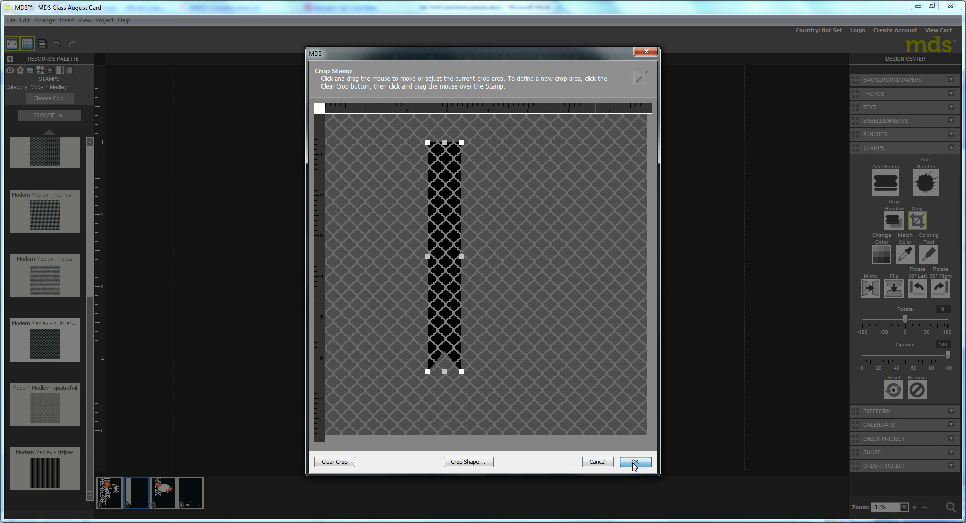
left_click(637, 462)
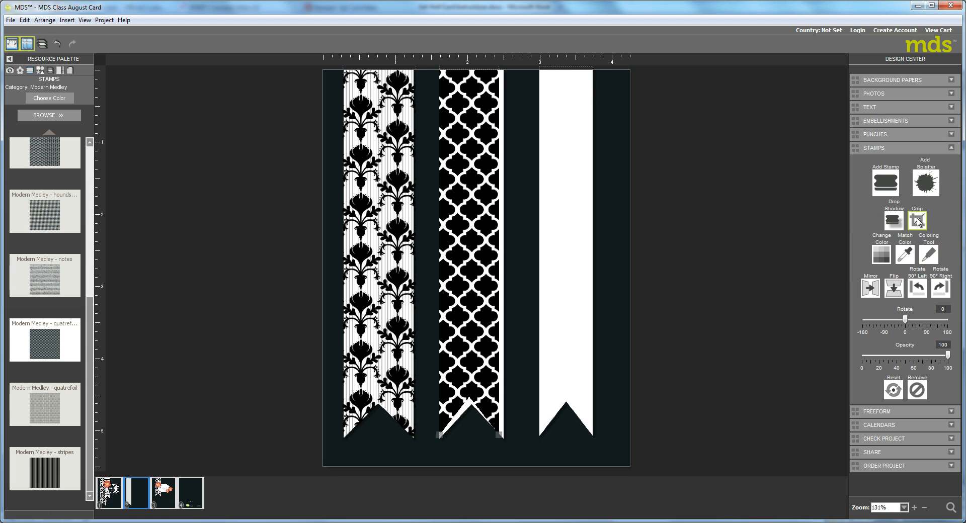
- Reconfirm the quatrefoil flag crop and show the card's Page Layers list
left_click(916, 220)
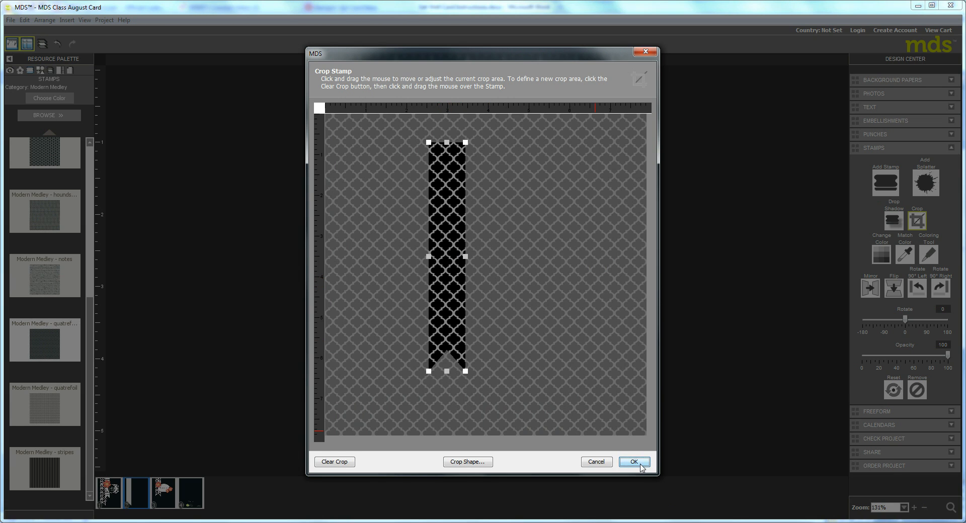
left_click(635, 462)
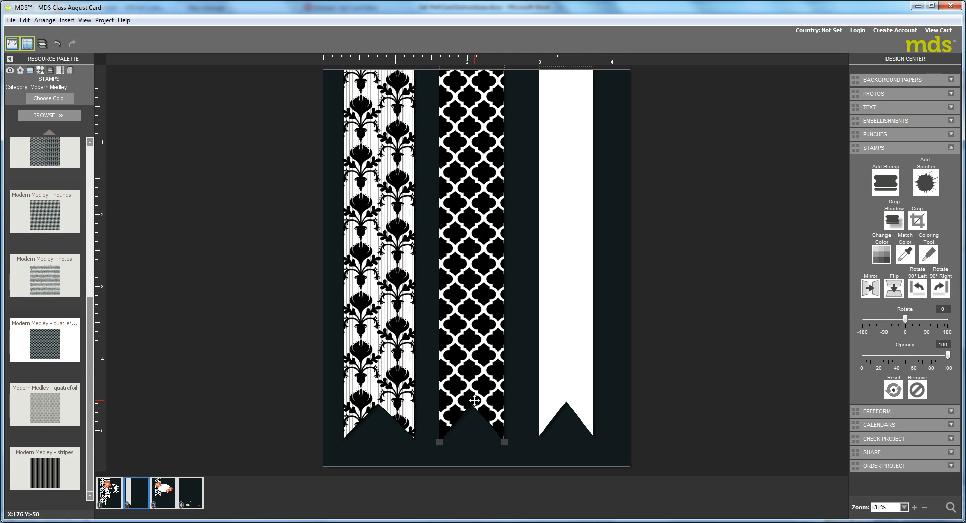
mouse_move(484, 266)
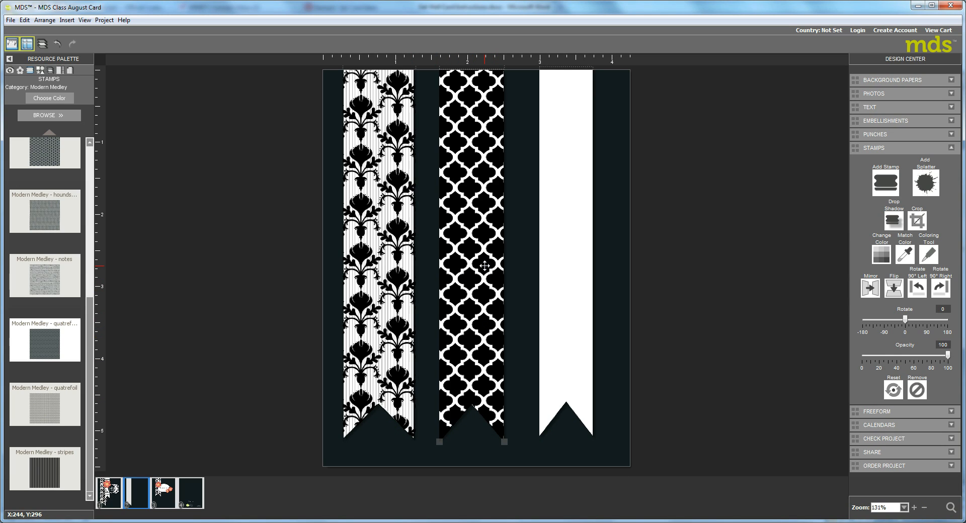
left_click(48, 71)
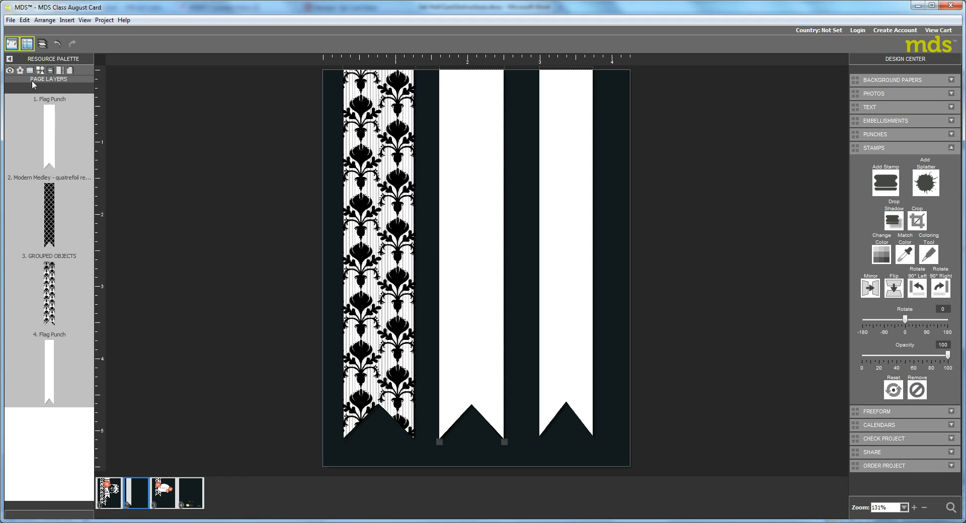
mouse_move(479, 236)
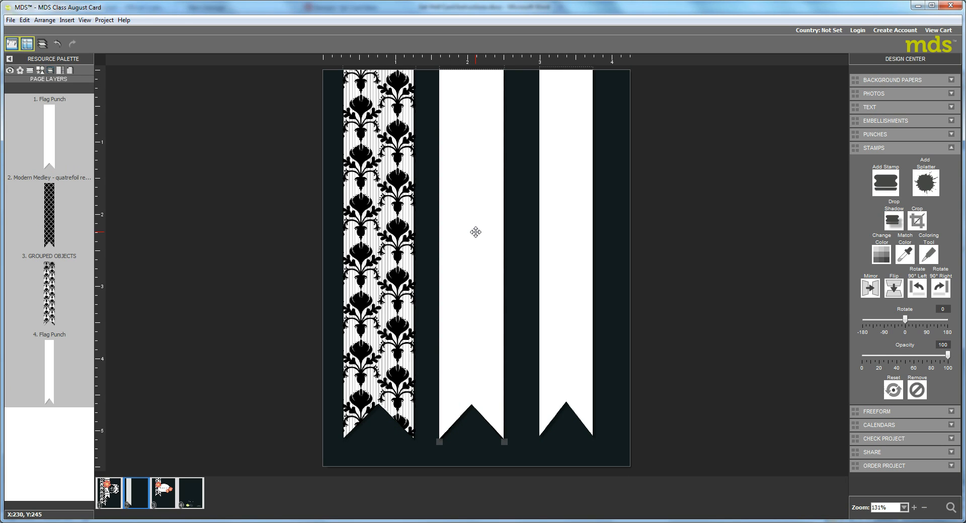
- Group the quatrefoil stamp with the middle white Flag Punch via Arrange > Group
left_click(475, 232)
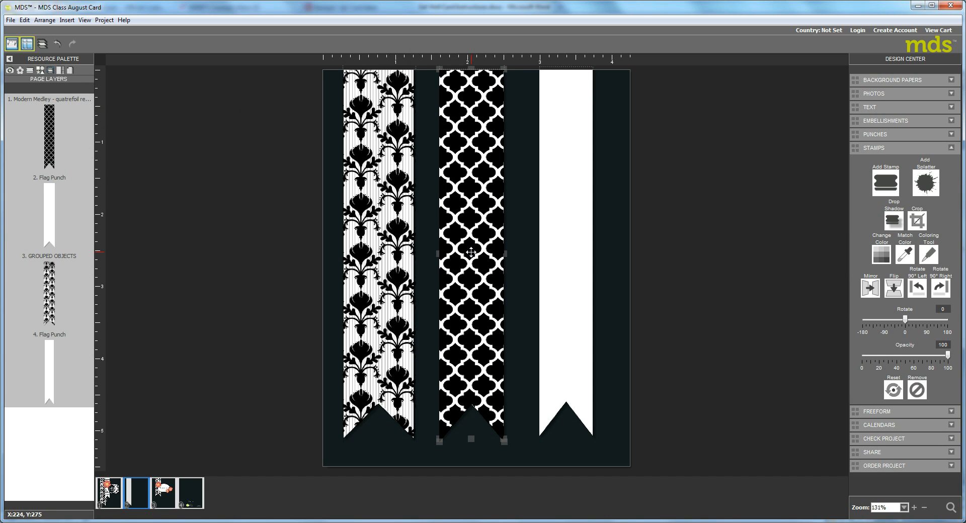
left_click(41, 41)
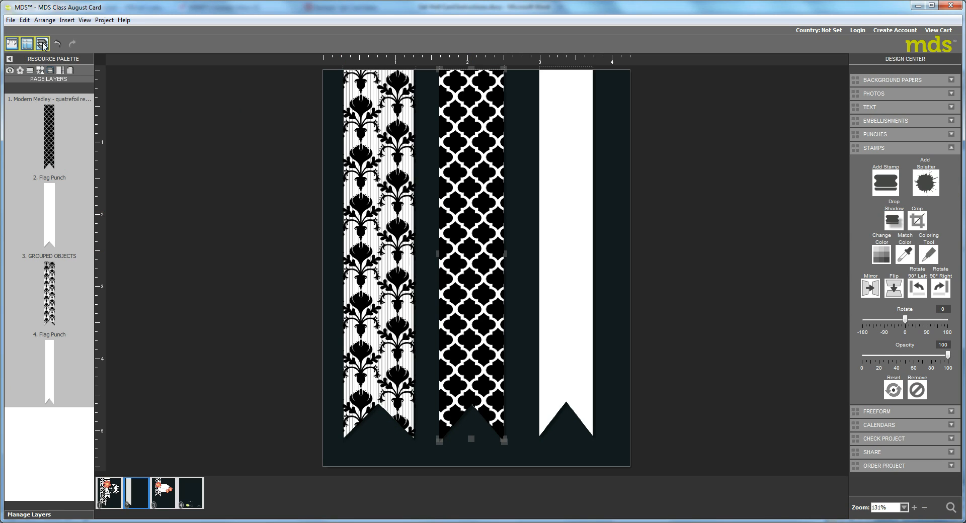
left_click(43, 20)
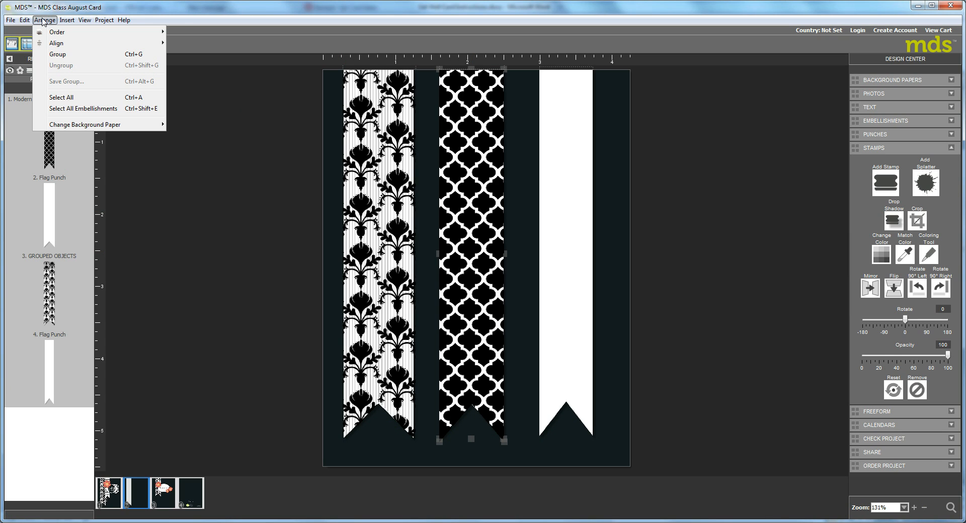
left_click(57, 55)
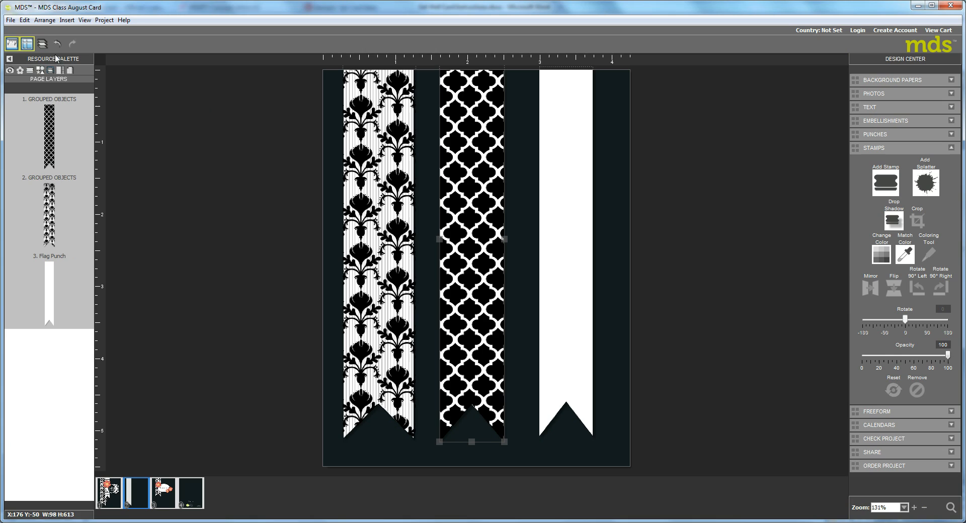
mouse_move(56, 132)
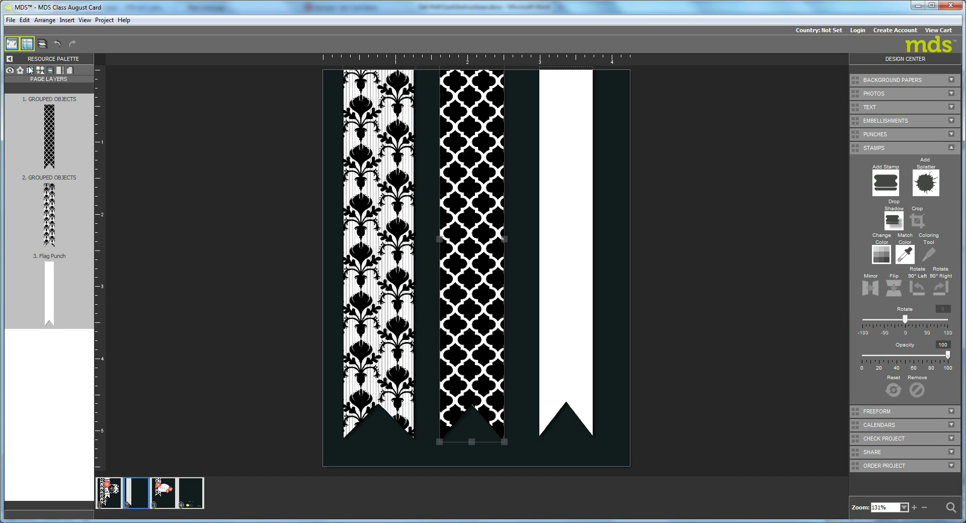
left_click(42, 71)
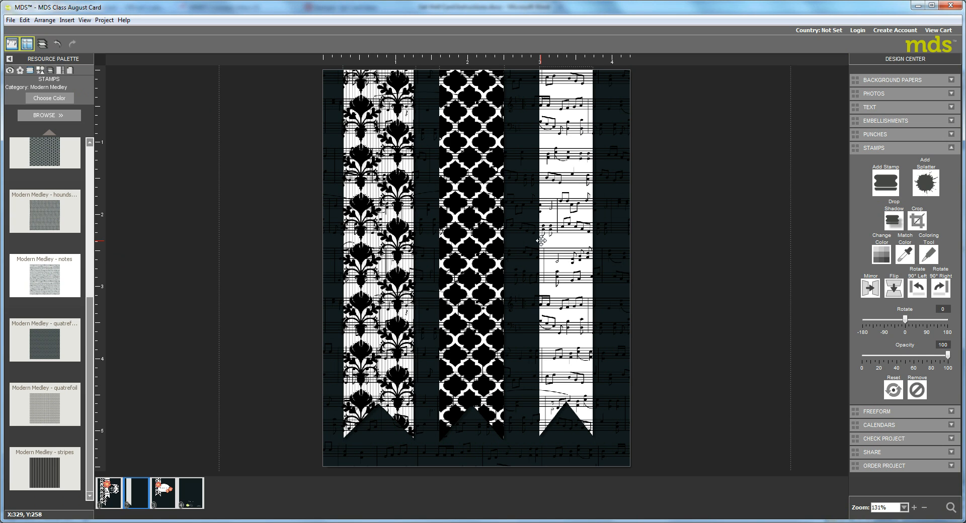
- Crop the Modern Medley notes stamp to a tall narrow Flag Punch shape over the right flag
left_click(917, 220)
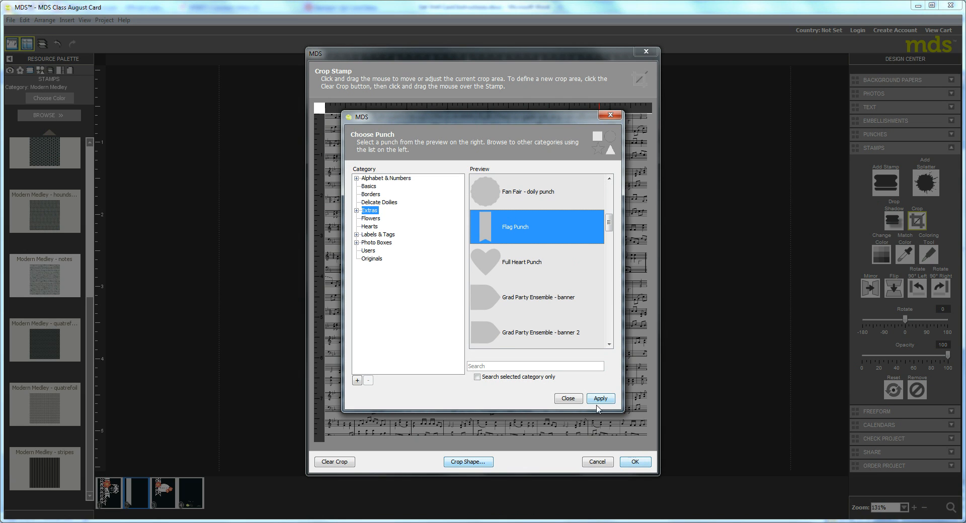
left_click(601, 399)
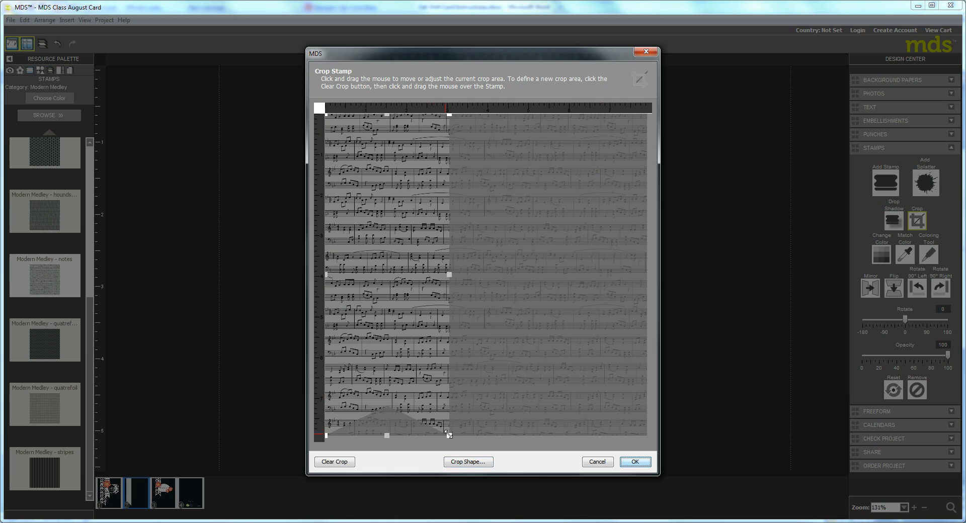
left_click_drag(448, 435, 384, 264)
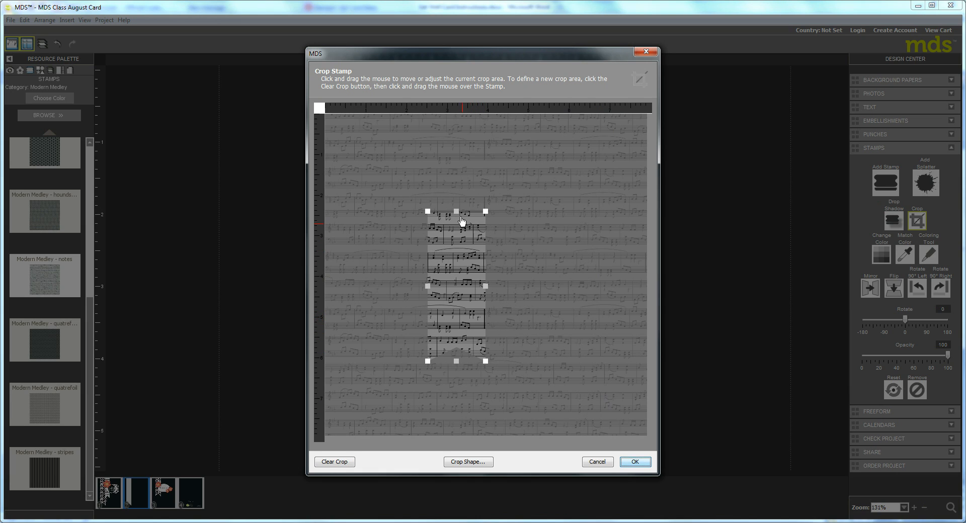
left_click_drag(456, 212, 456, 115)
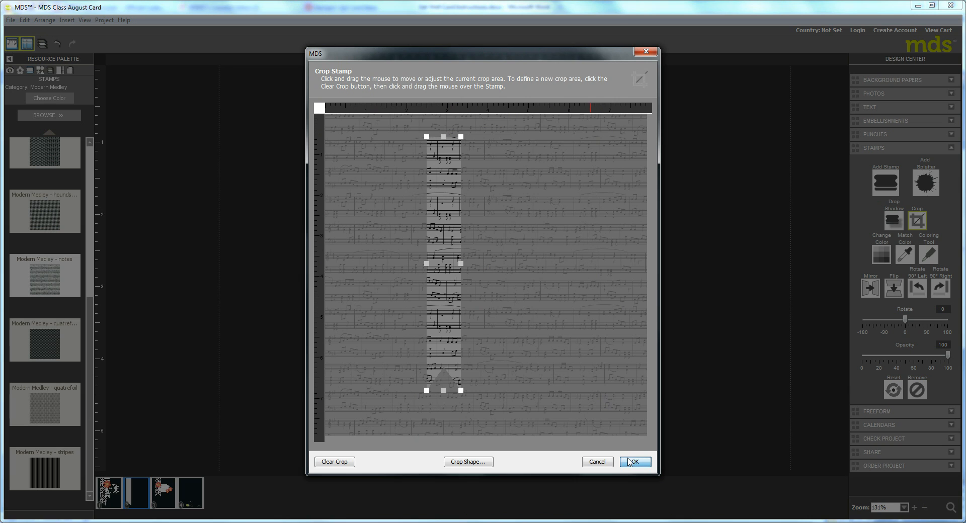
left_click(636, 462)
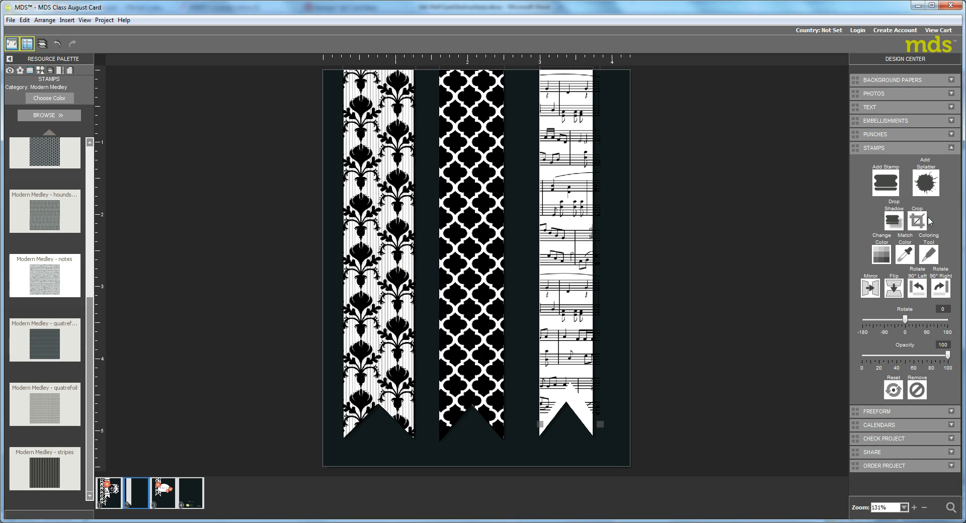
- Review the crop settings for the notes flag and leave them unchanged
left_click(916, 220)
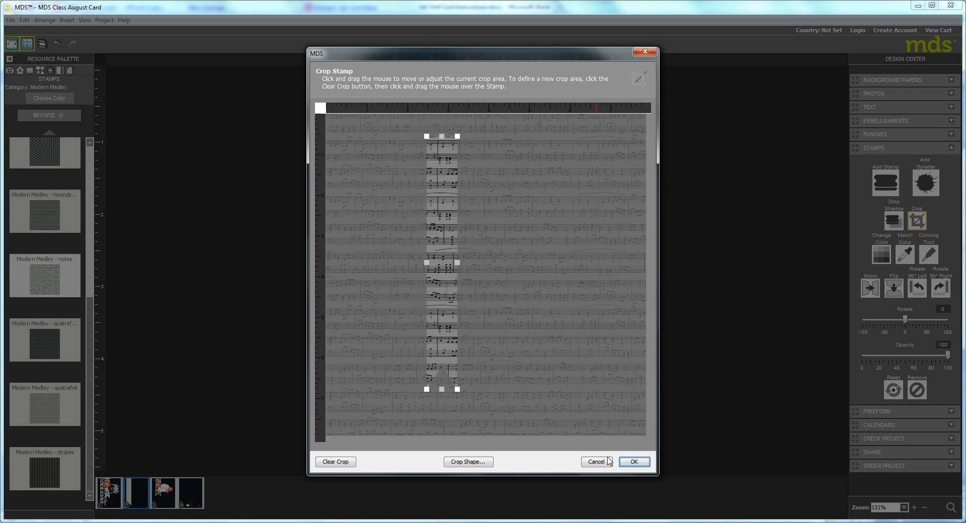
left_click(634, 462)
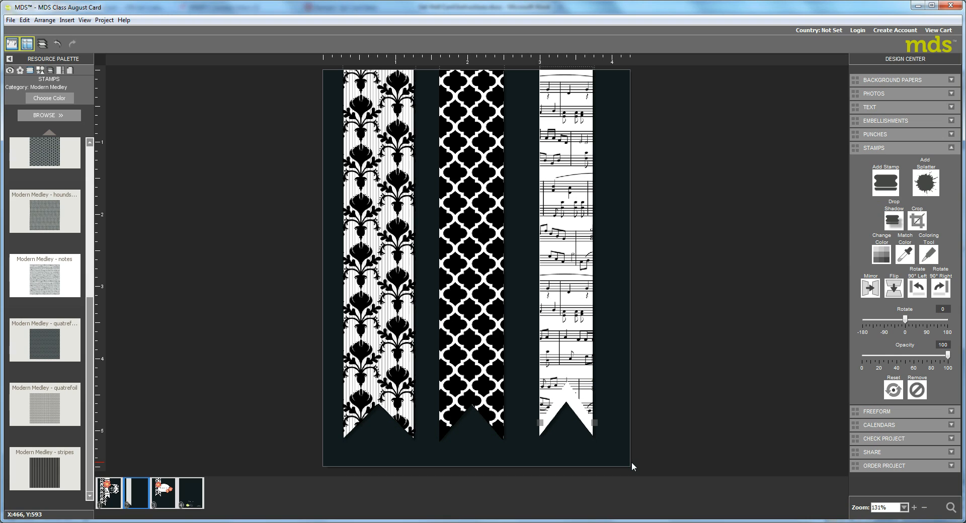
mouse_move(620, 386)
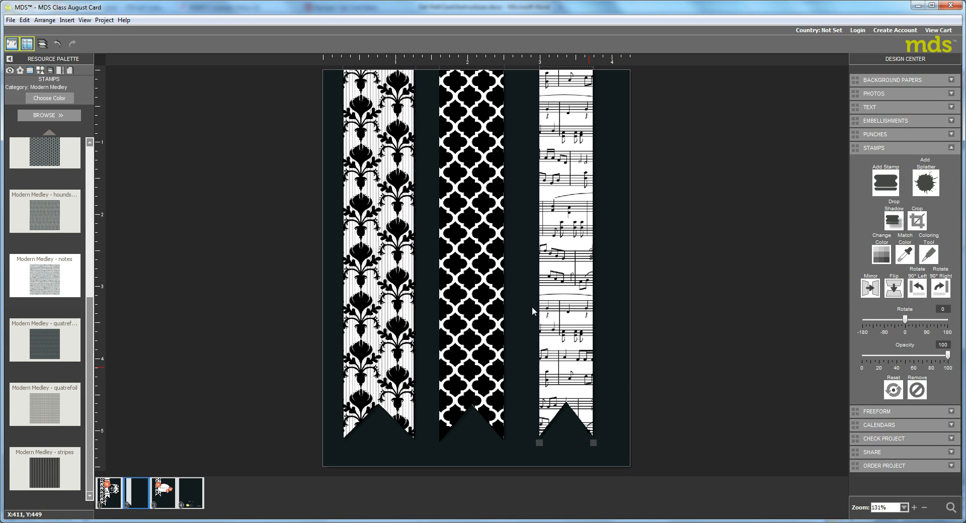
- Select the music-notes flag ready to group it with its white flag
left_click(48, 71)
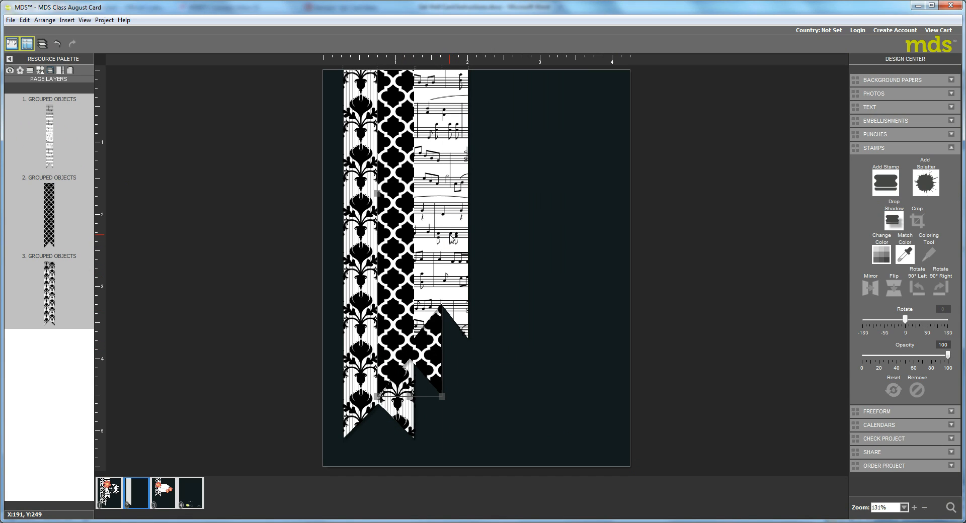
mouse_move(366, 147)
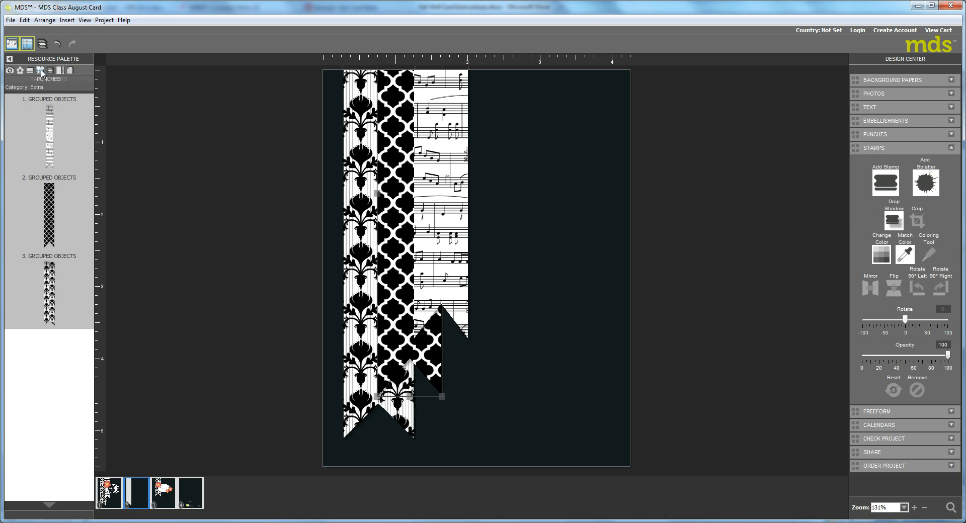
- Load the Labels & Tags punch category into the Punches palette
left_click(41, 102)
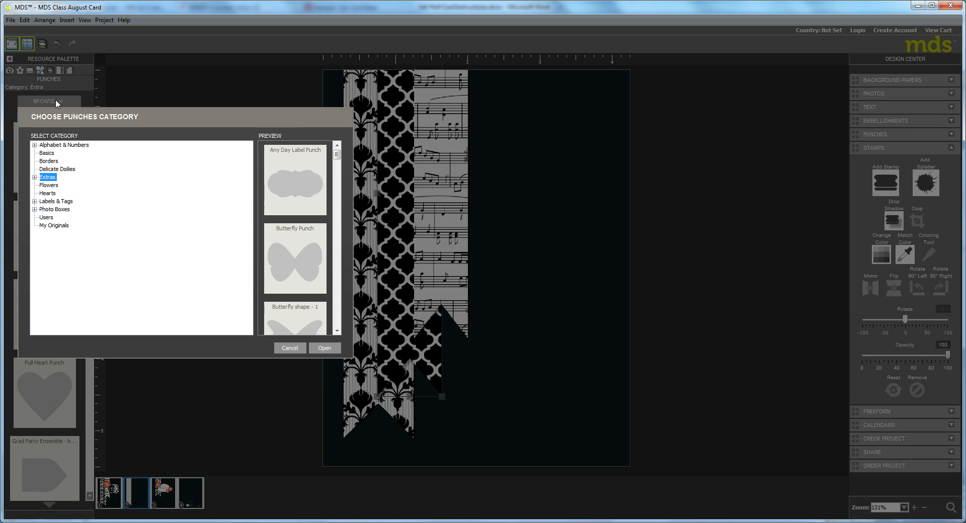
mouse_move(48, 204)
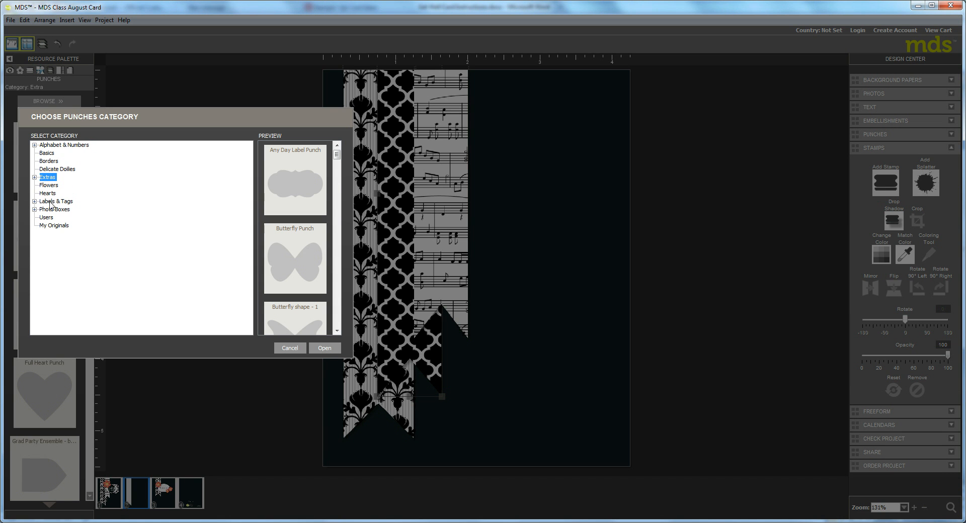
left_click(55, 202)
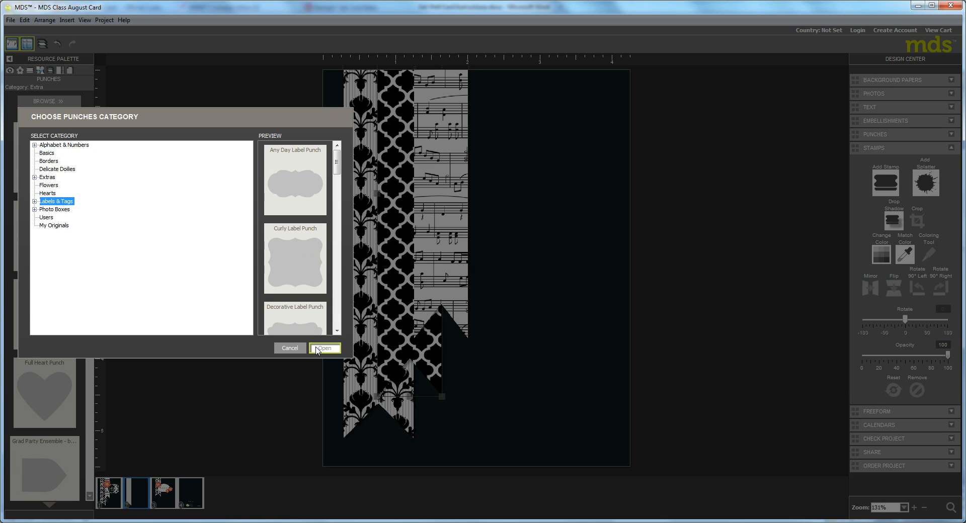
left_click(325, 348)
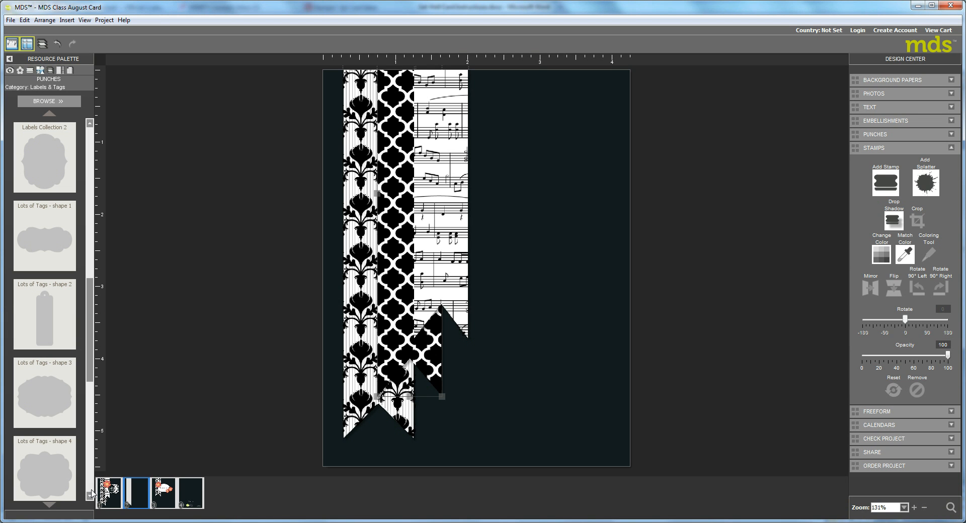
scroll("down", 3)
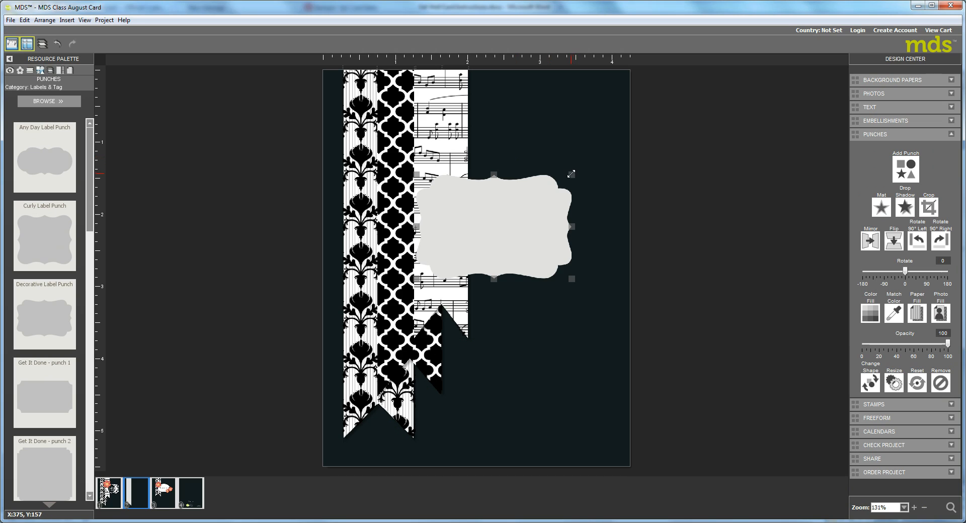
- Place the curly label punch over the music-paper flag on the card
left_click_drag(491, 227, 499, 228)
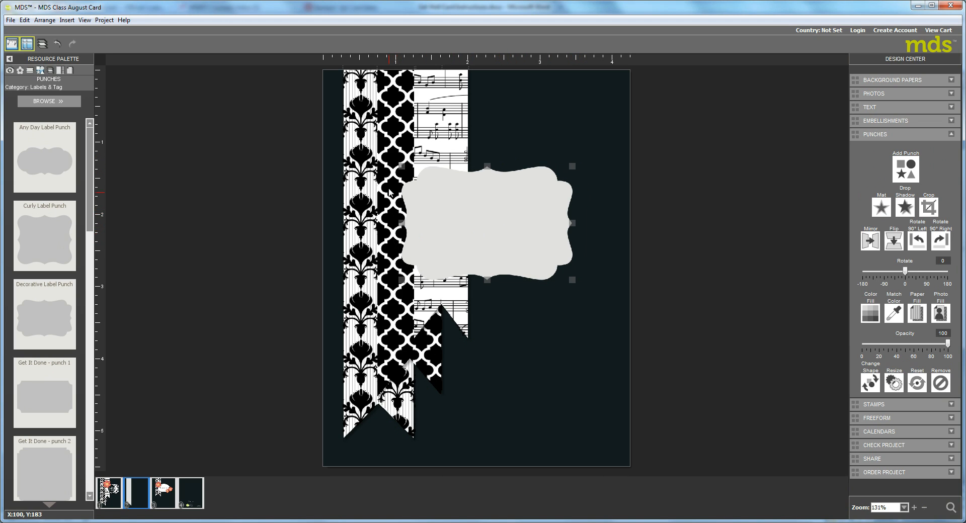
mouse_move(528, 211)
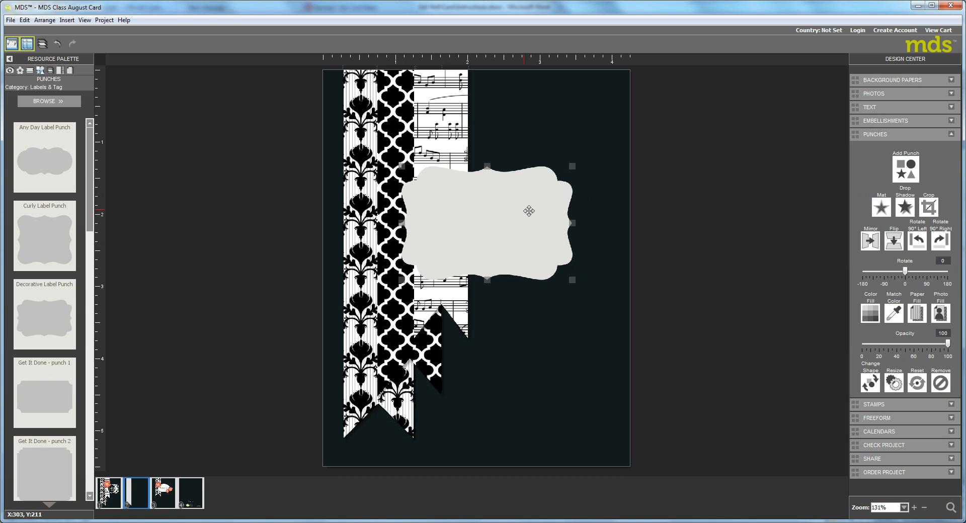
mouse_move(459, 103)
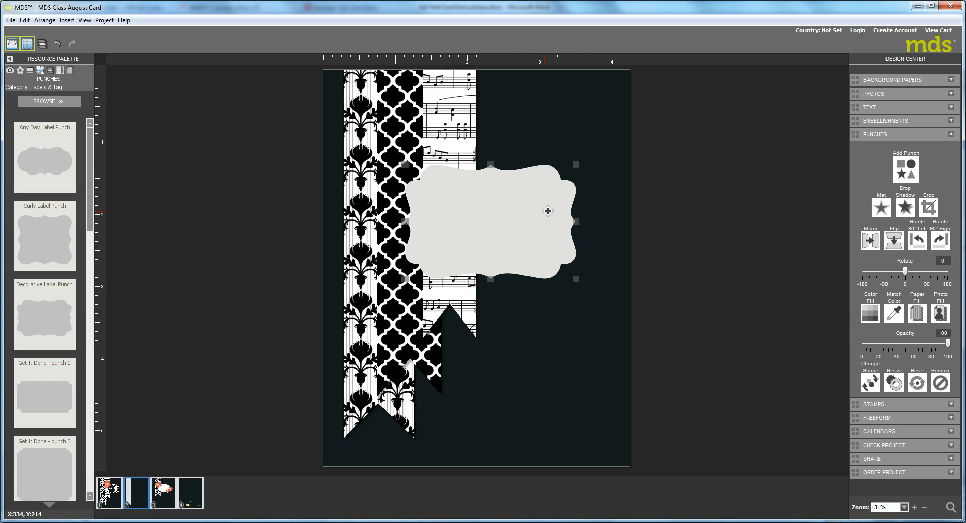
left_click_drag(547, 211, 545, 221)
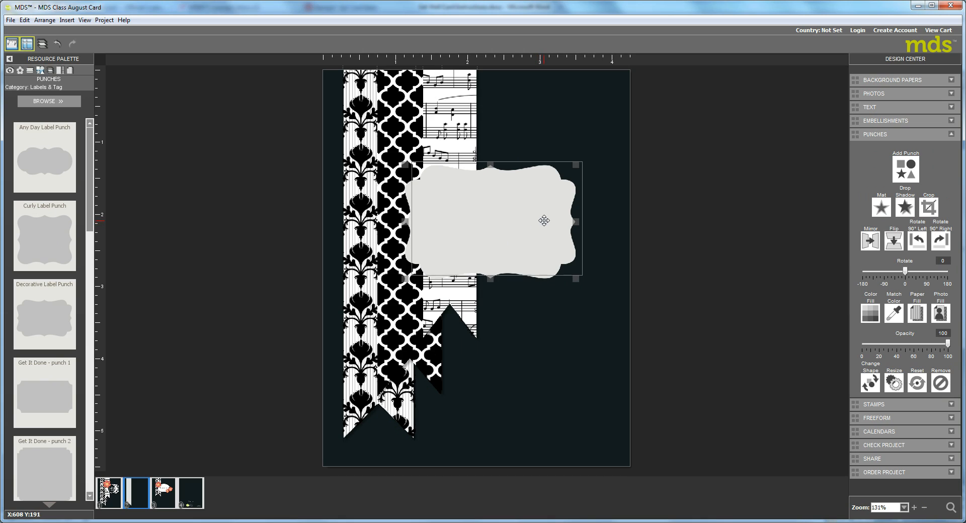
left_click_drag(545, 220, 538, 213)
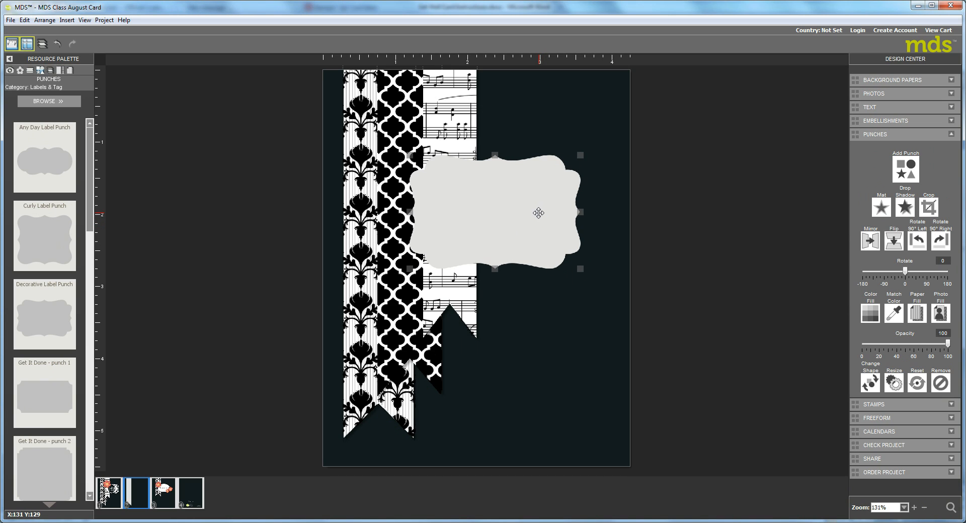
- Fill the label punch with white from the Palette colours
left_click(870, 313)
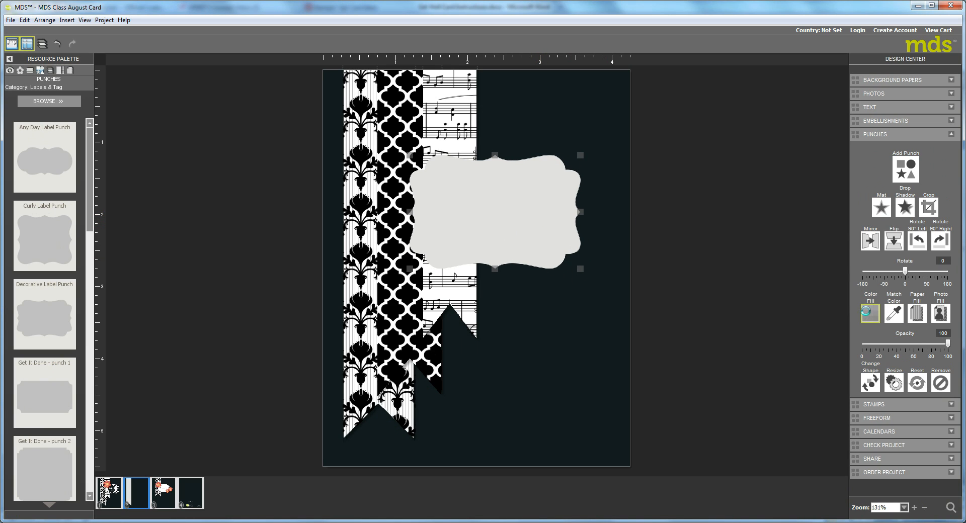
left_click(870, 313)
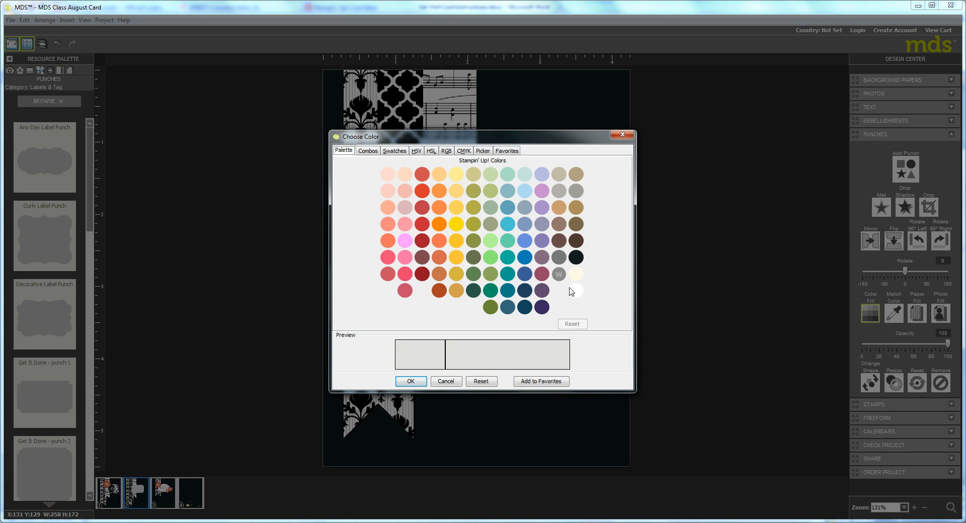
left_click(576, 291)
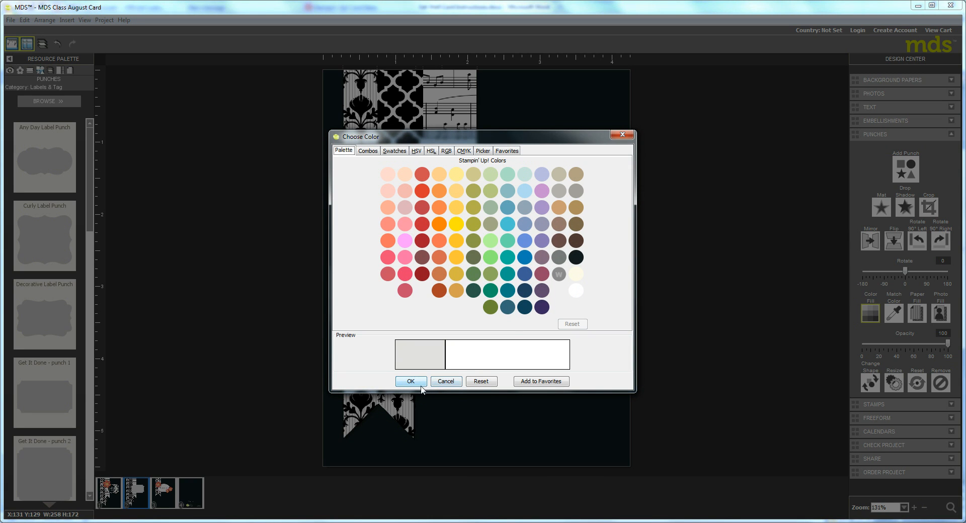
left_click(410, 381)
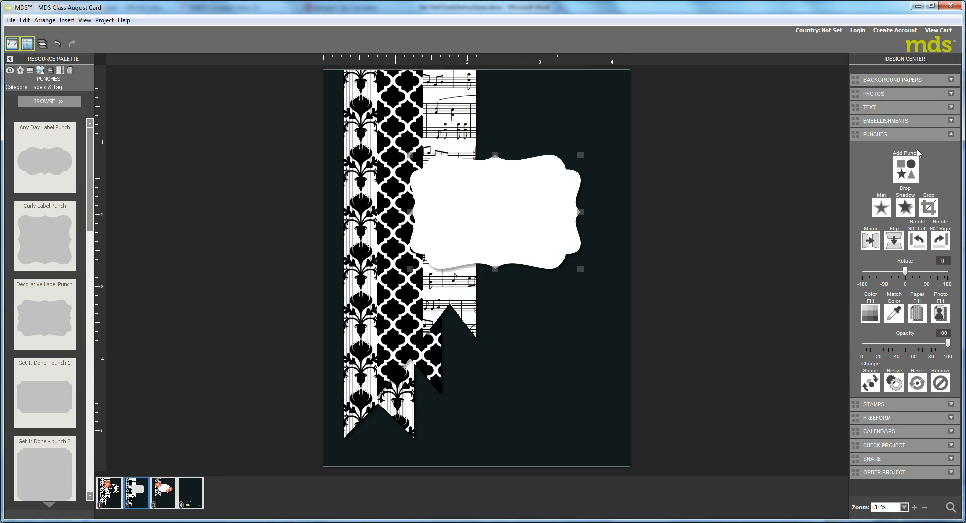
- Reduce the label's mat outline to nearly zero so no edge shows
left_click(882, 208)
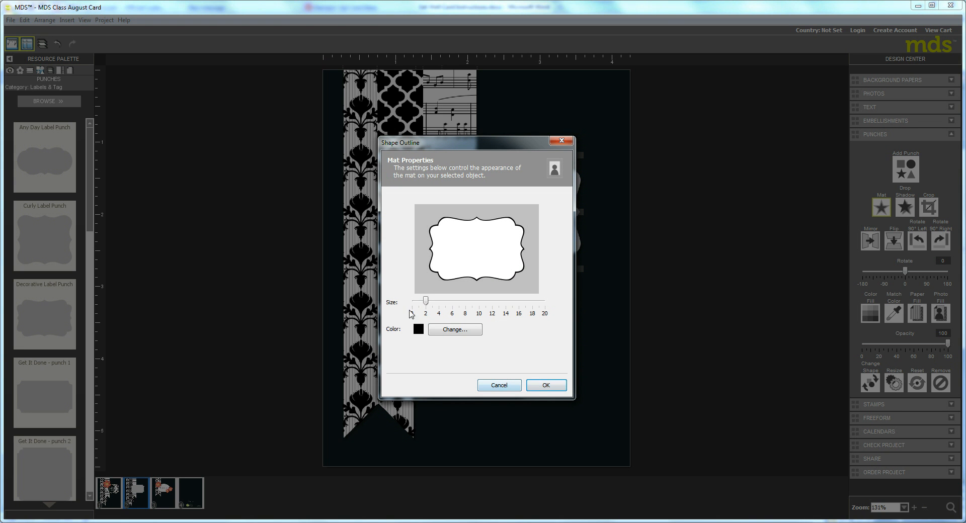
left_click_drag(424, 301, 419, 301)
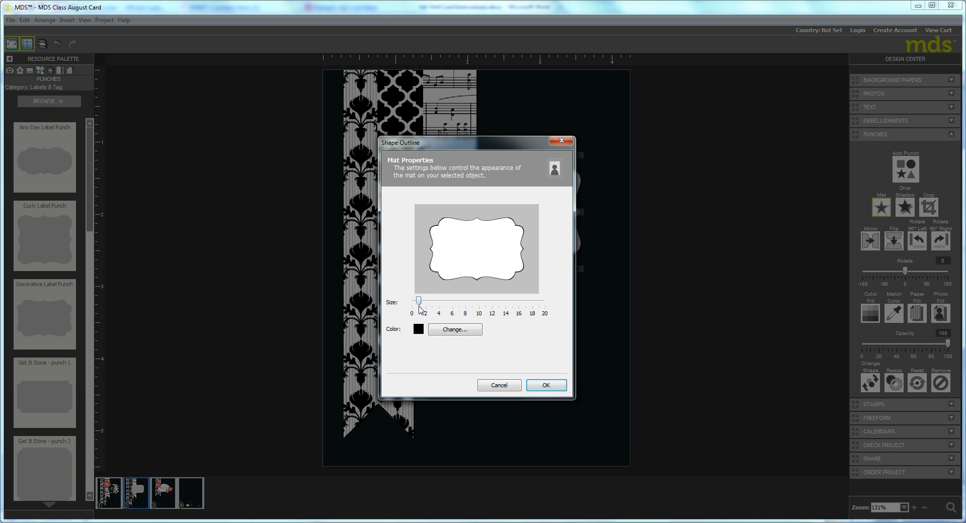
left_click(546, 385)
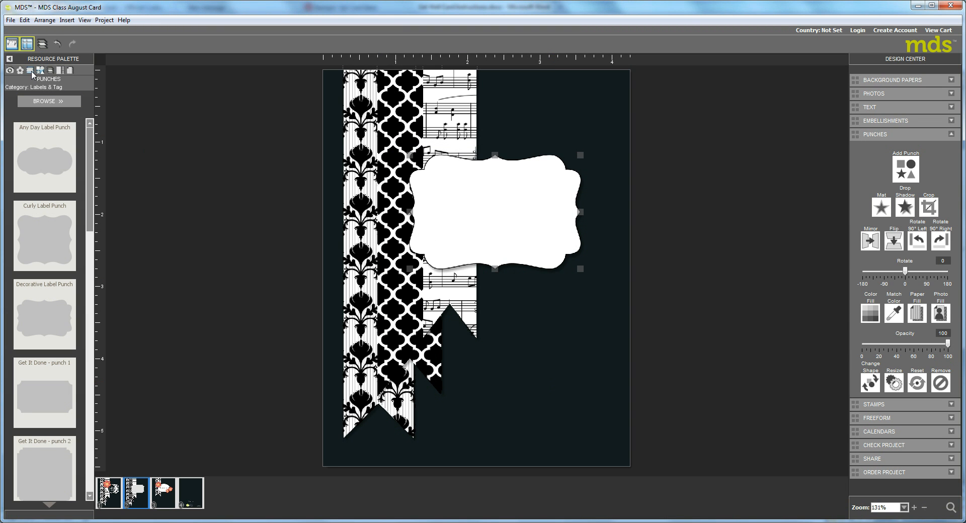
- Load the Hello Lovely stamp set into the Stamps palette
left_click(54, 70)
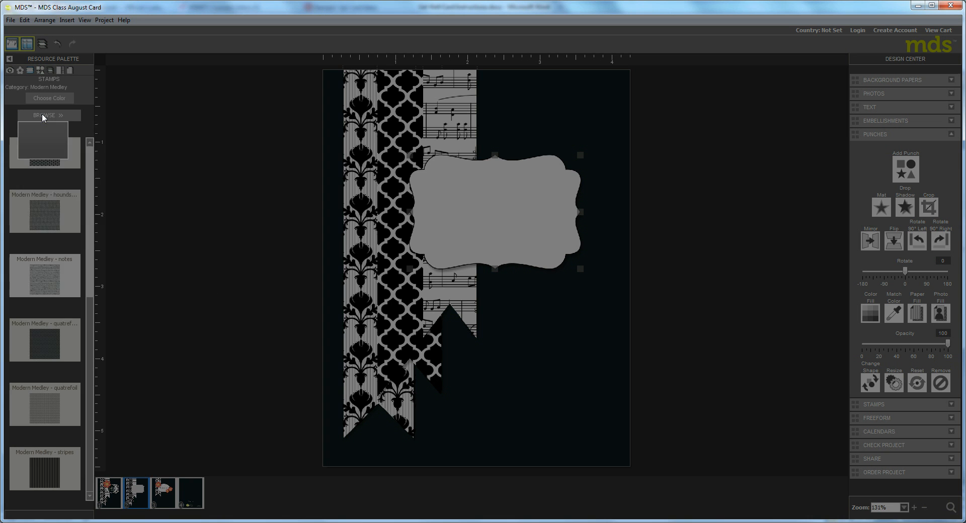
left_click(48, 116)
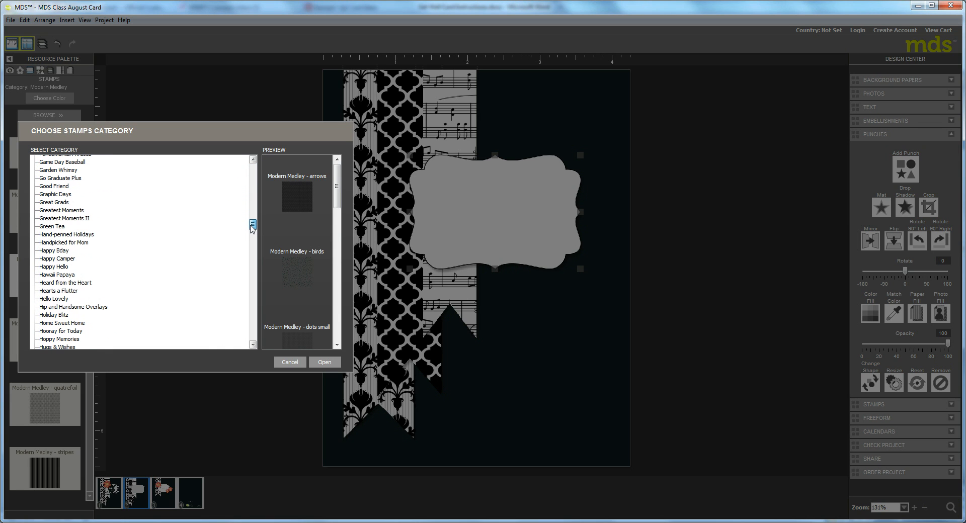
left_click(53, 299)
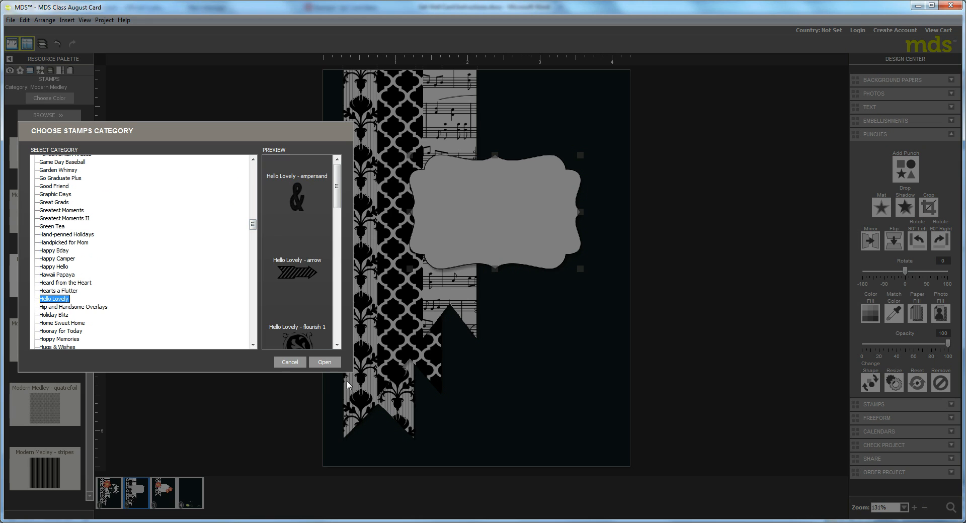
left_click(324, 363)
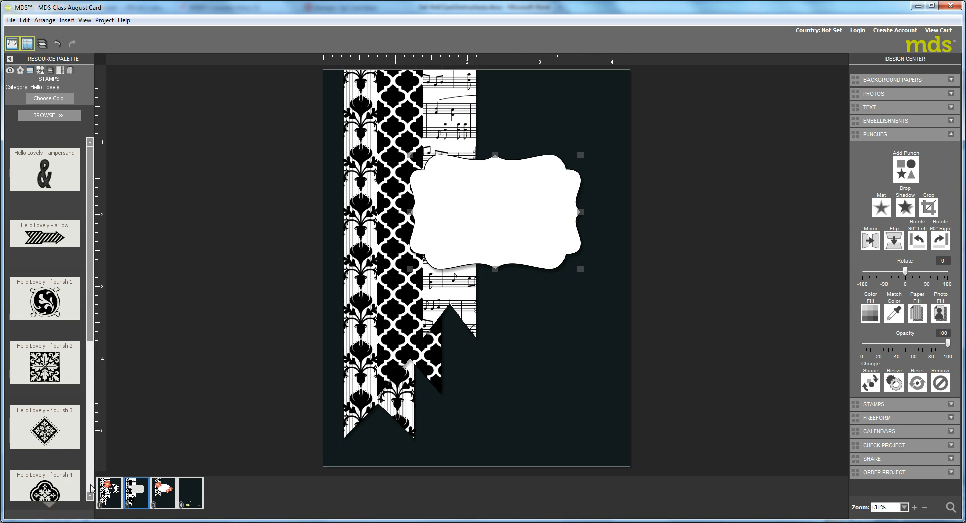
scroll("down", 3)
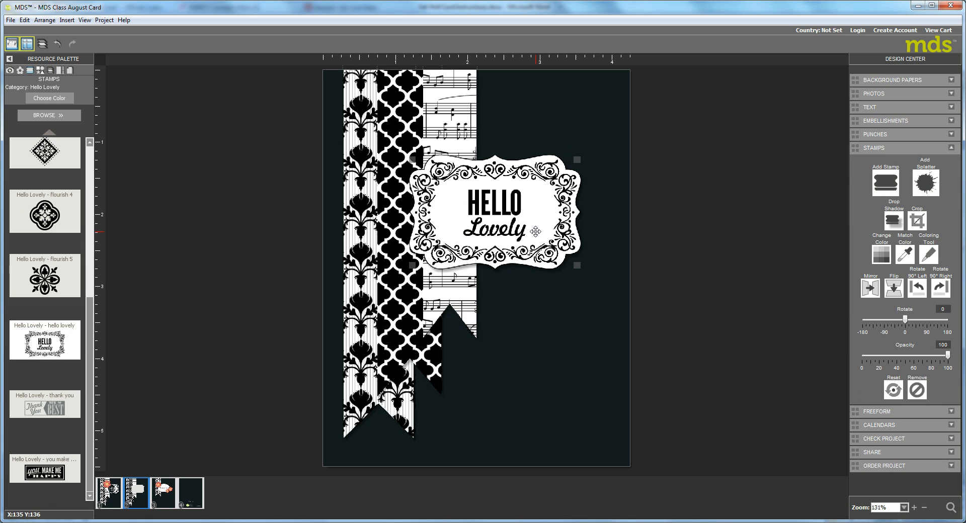
mouse_move(535, 229)
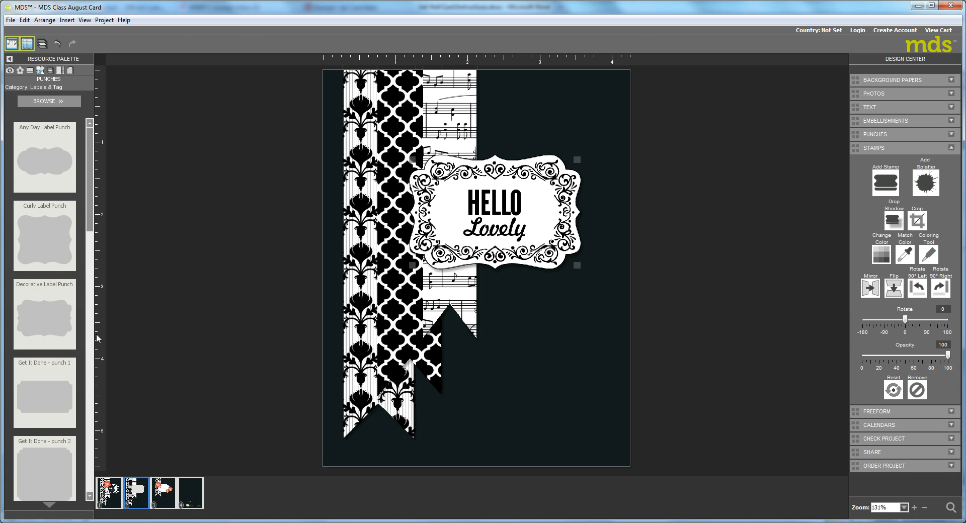
- Load the Basics punch category with circles, squares and arrows
left_click(48, 101)
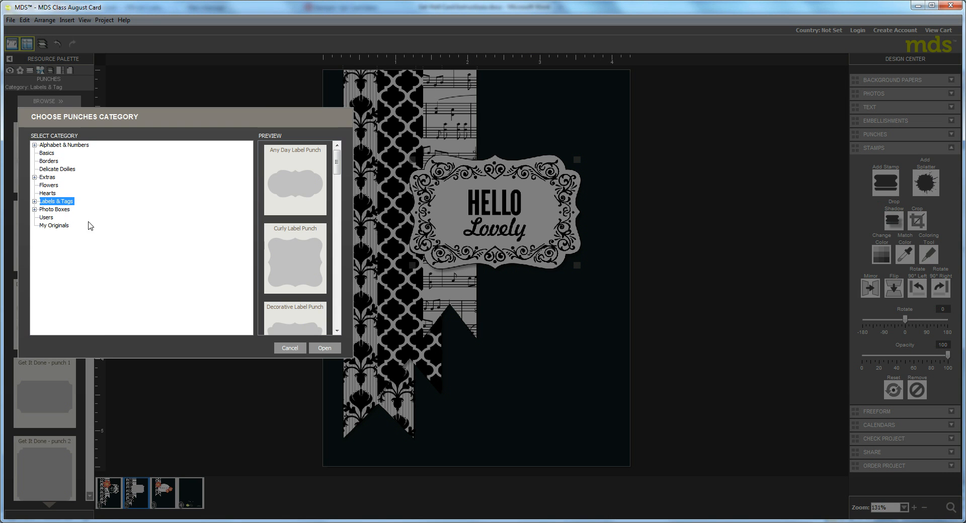
left_click(40, 153)
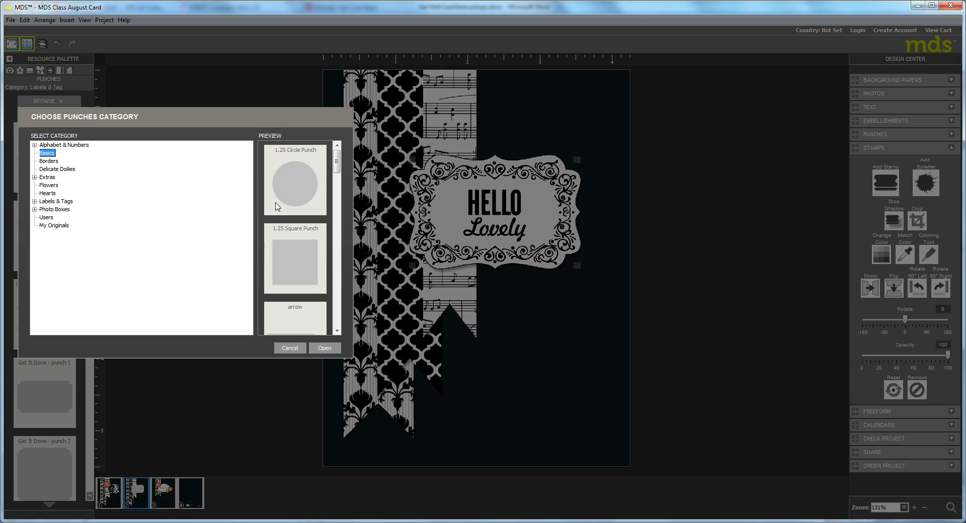
left_click(324, 348)
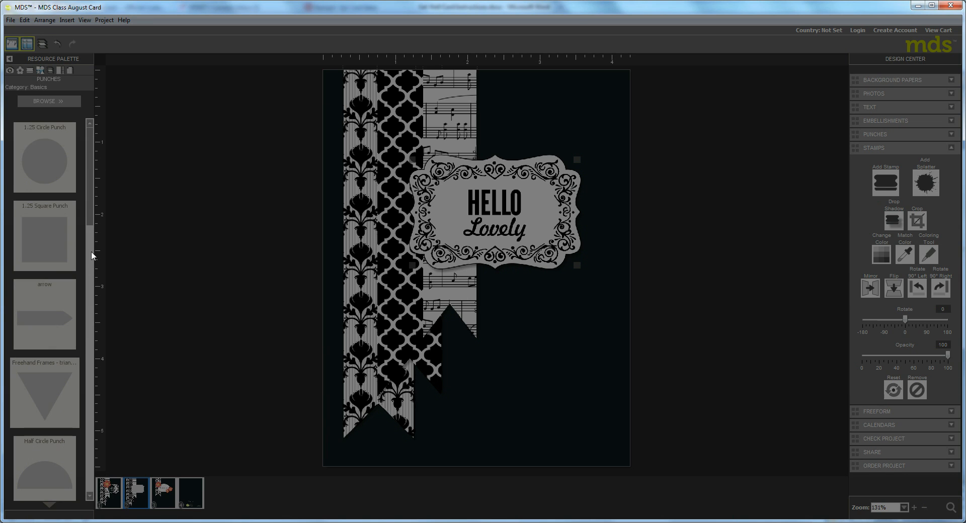